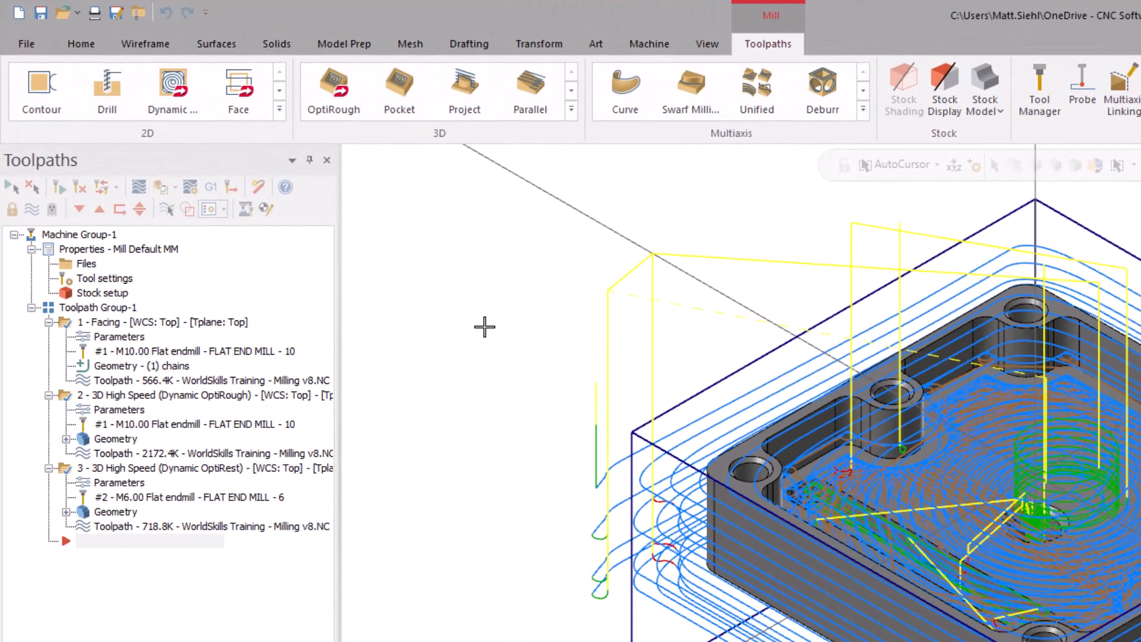
pyautogui.moveTo(418, 315)
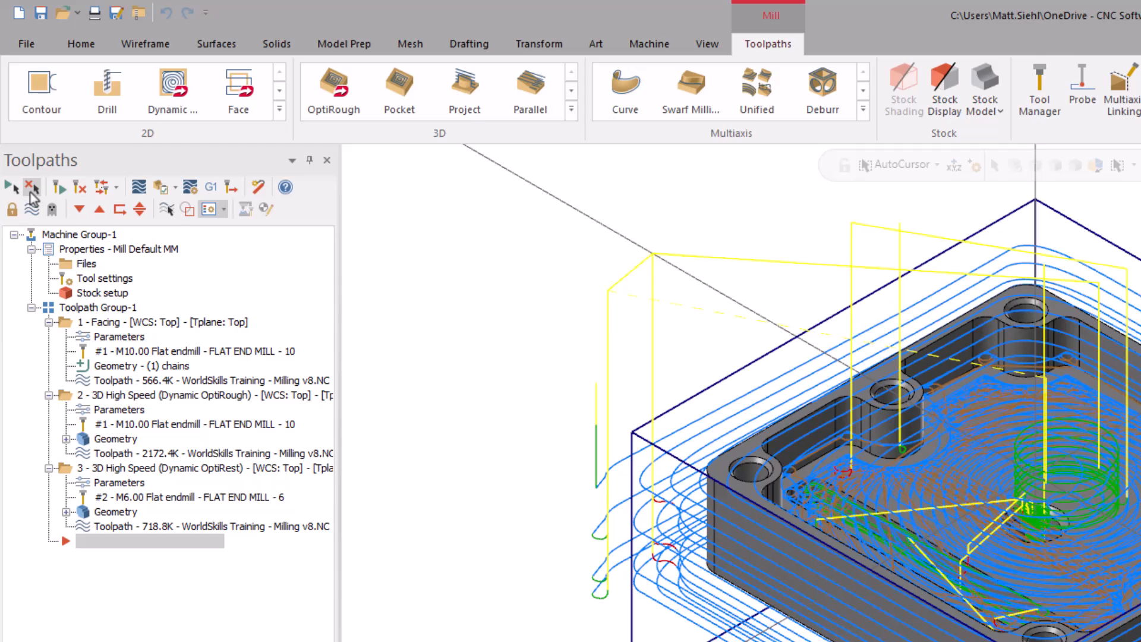
pyautogui.moveTo(168, 214)
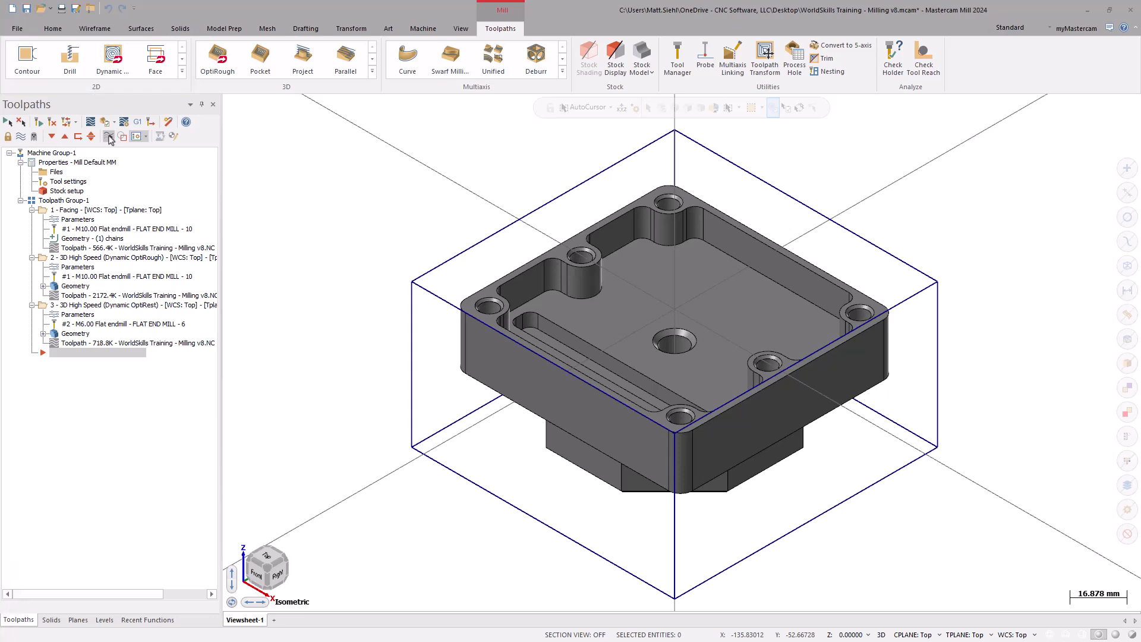
# Step: Start a 2D contour and chain the outer wall's bottom edge loop using Solid chaining
pyautogui.click(27, 60)
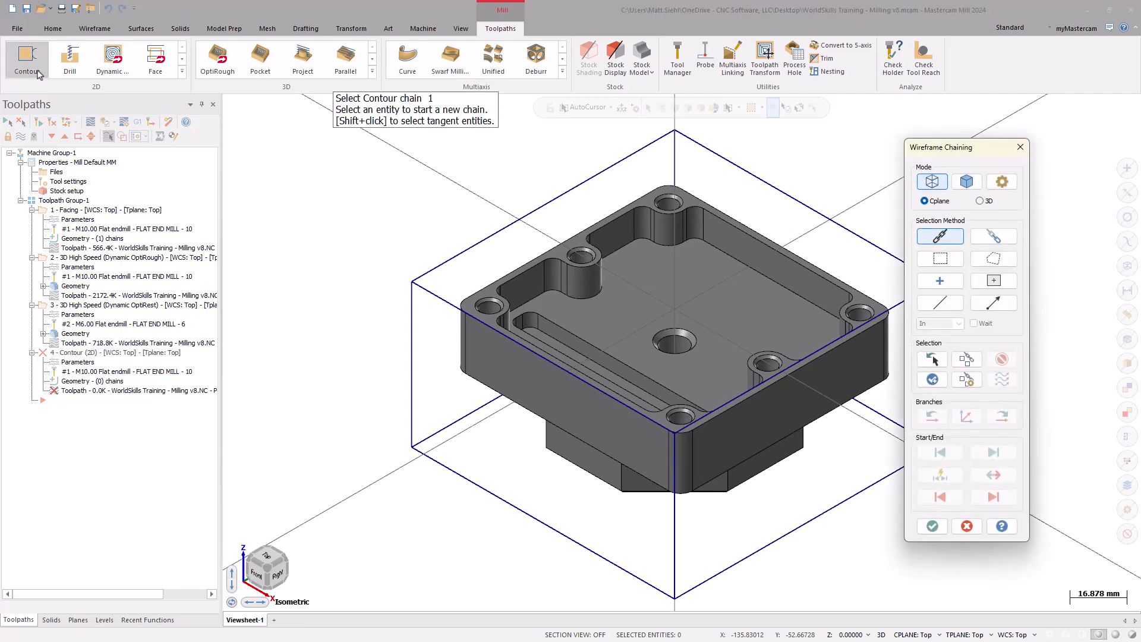
pyautogui.click(966, 182)
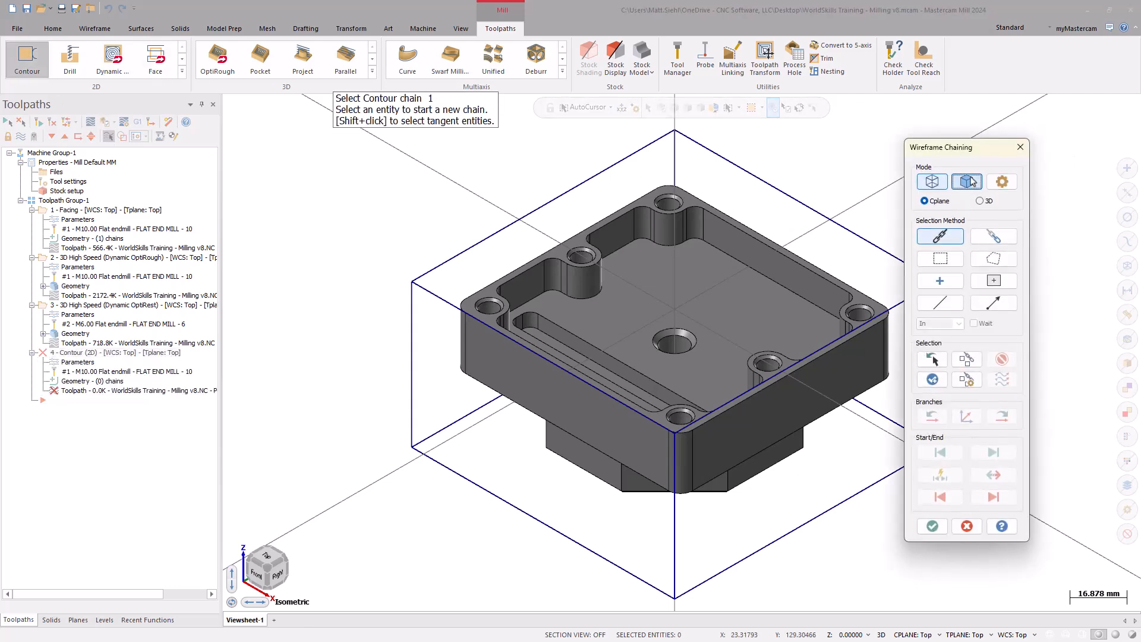
pyautogui.click(966, 181)
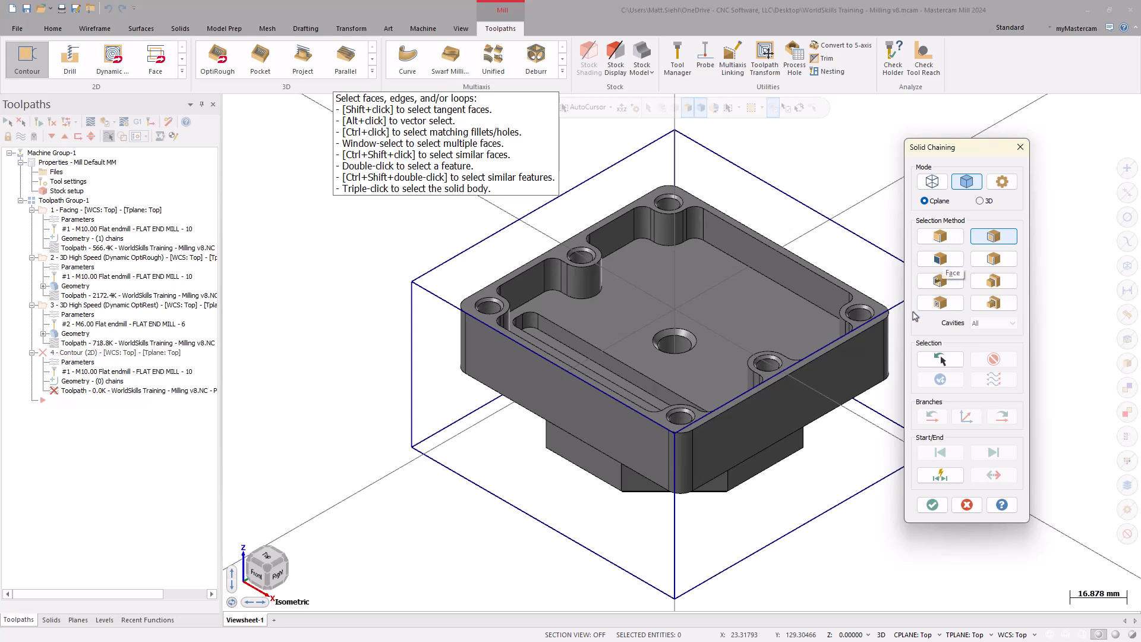
pyautogui.click(869, 389)
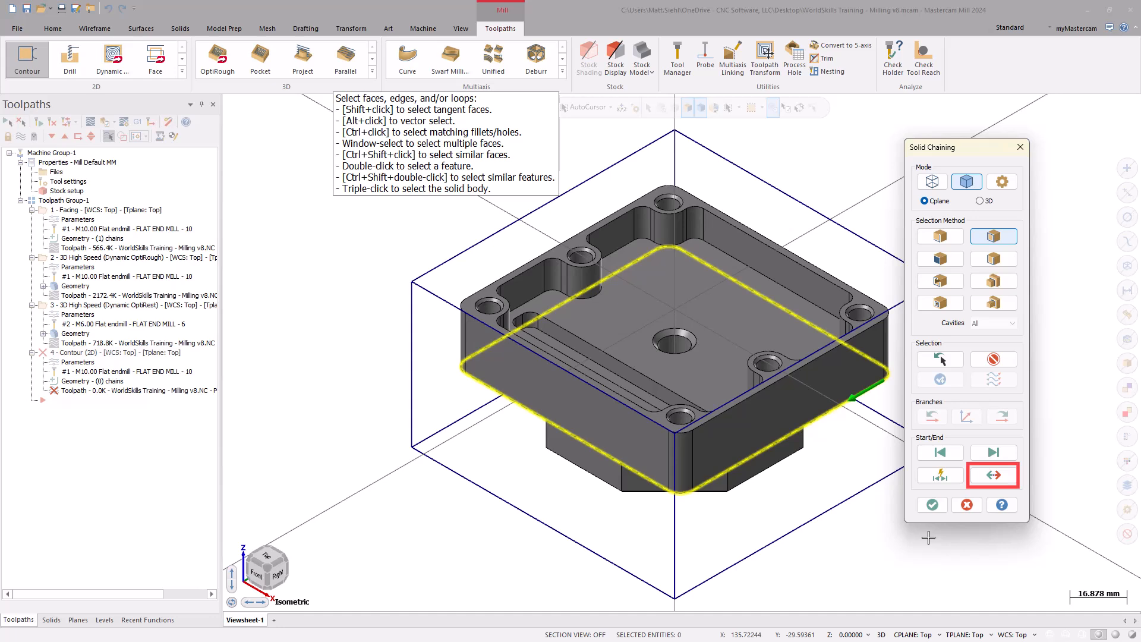
pyautogui.click(931, 505)
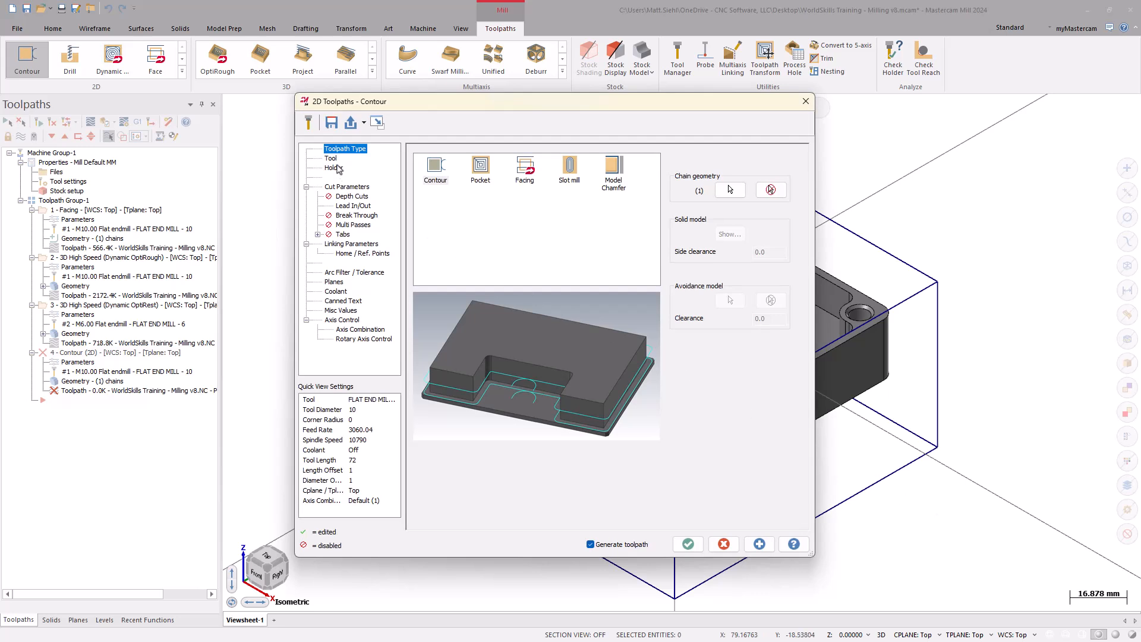
# Step: Select the 6 mm end mill and enable depth cuts with 10.0 max rough step and keep tool down
pyautogui.click(330, 158)
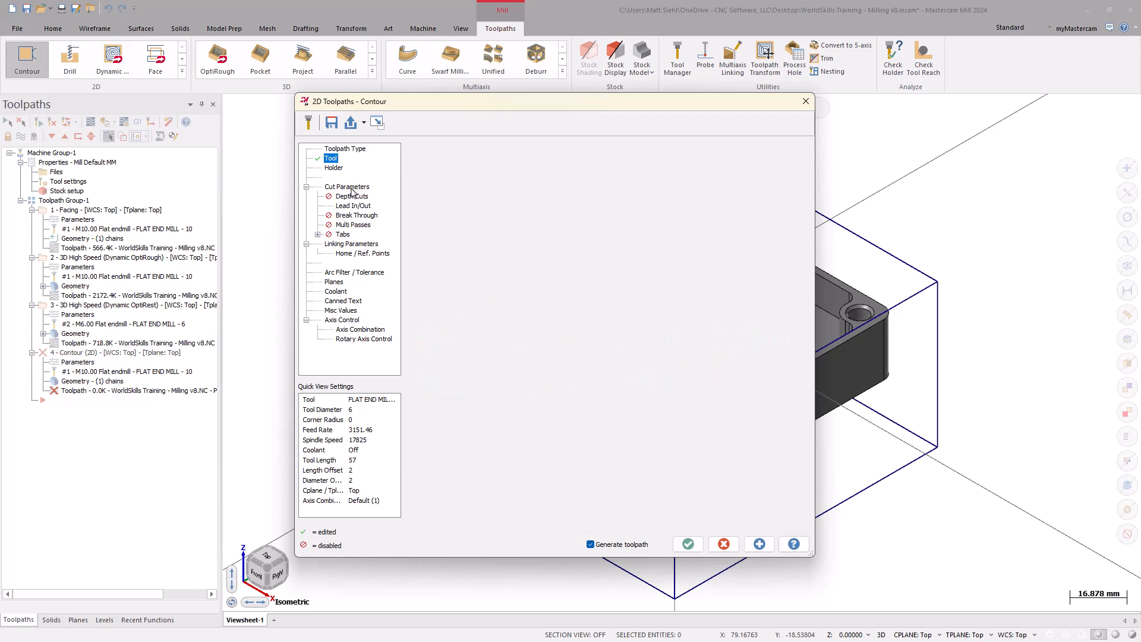
pyautogui.click(347, 186)
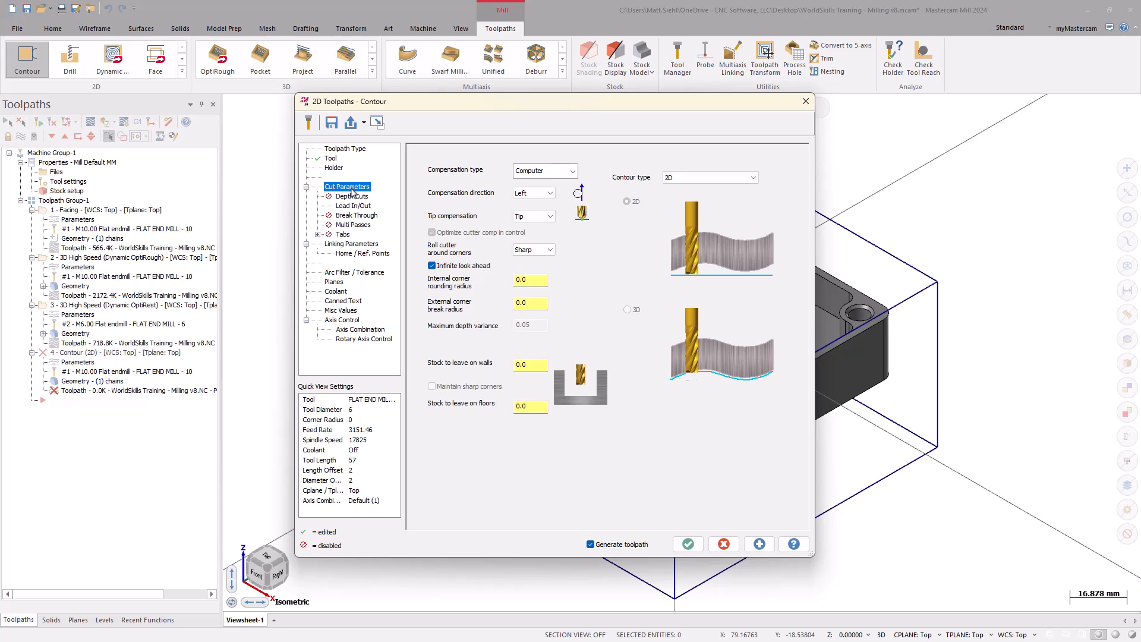
pyautogui.click(352, 196)
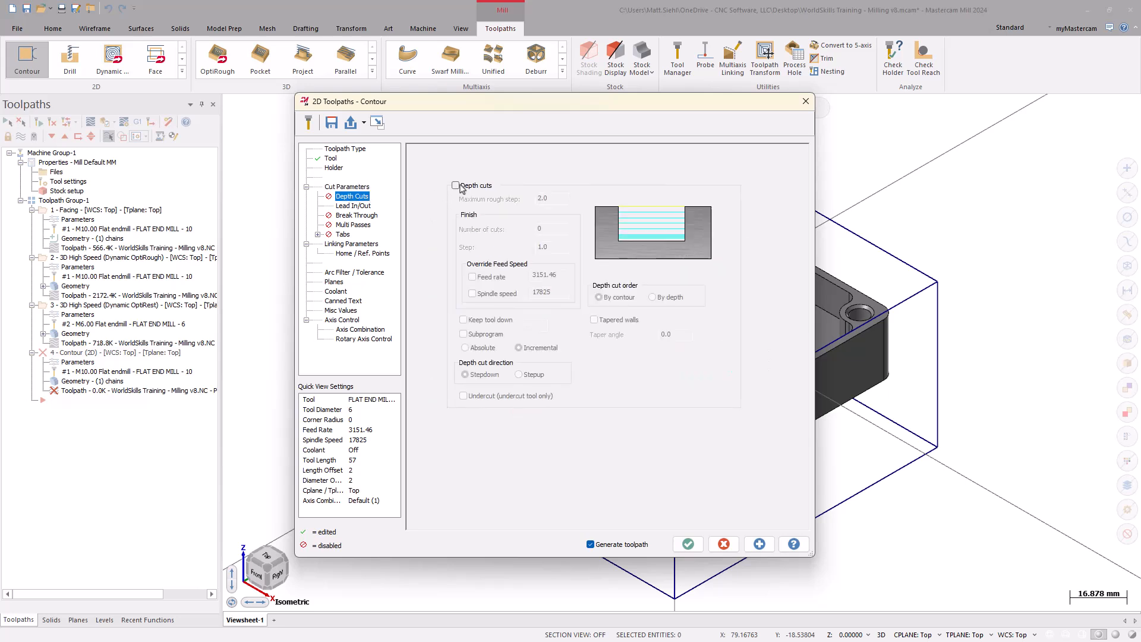
pyautogui.click(456, 185)
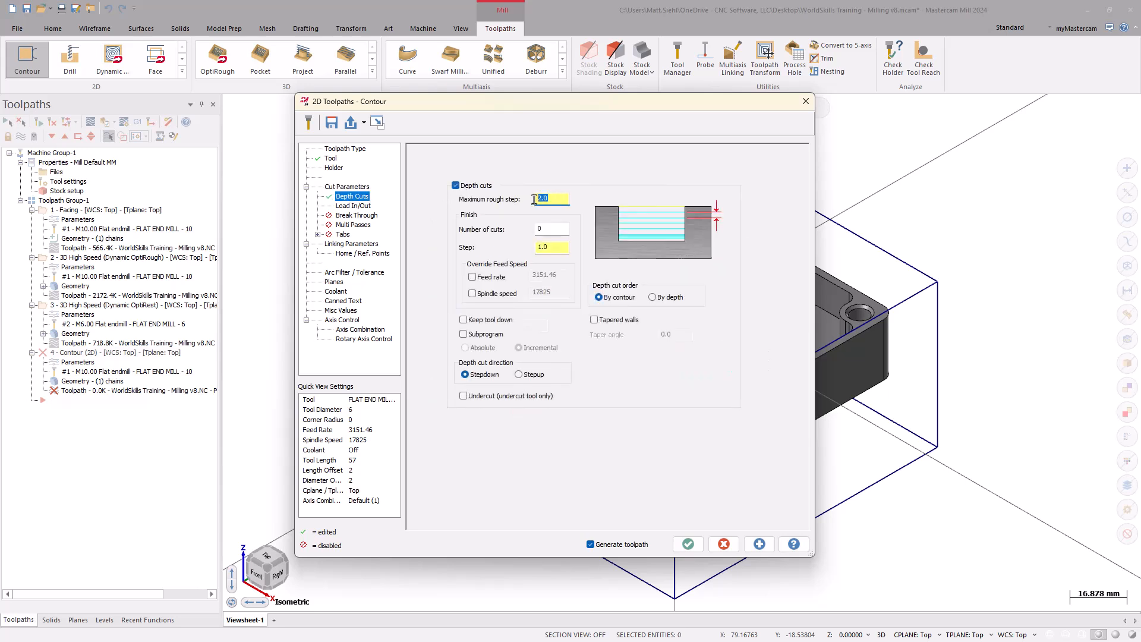
pyautogui.write('10.0')
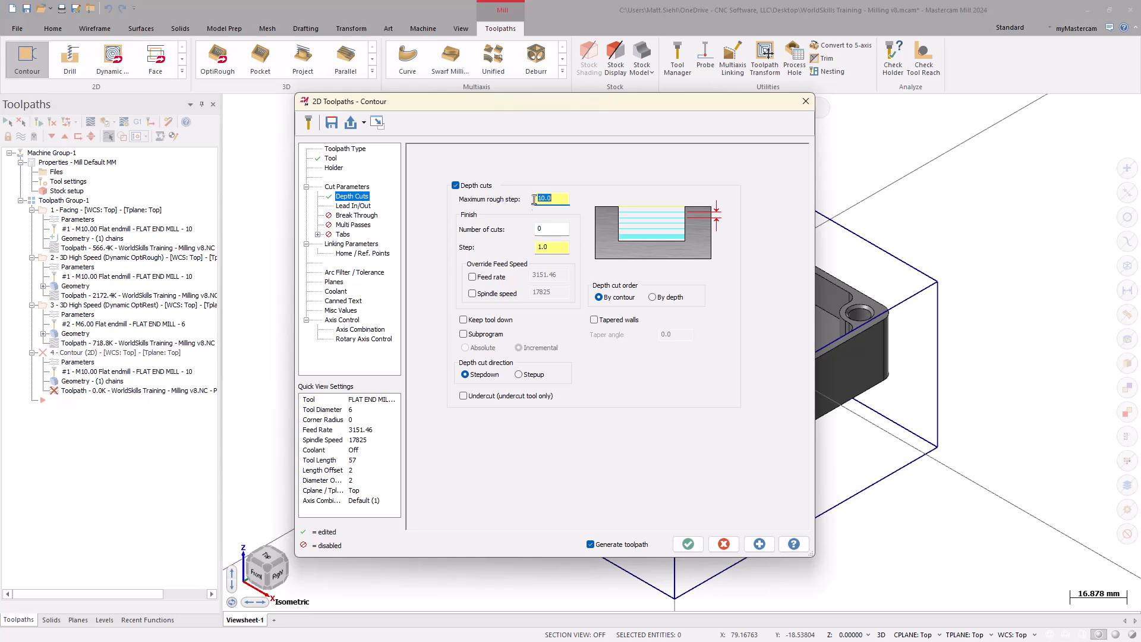
pyautogui.click(464, 320)
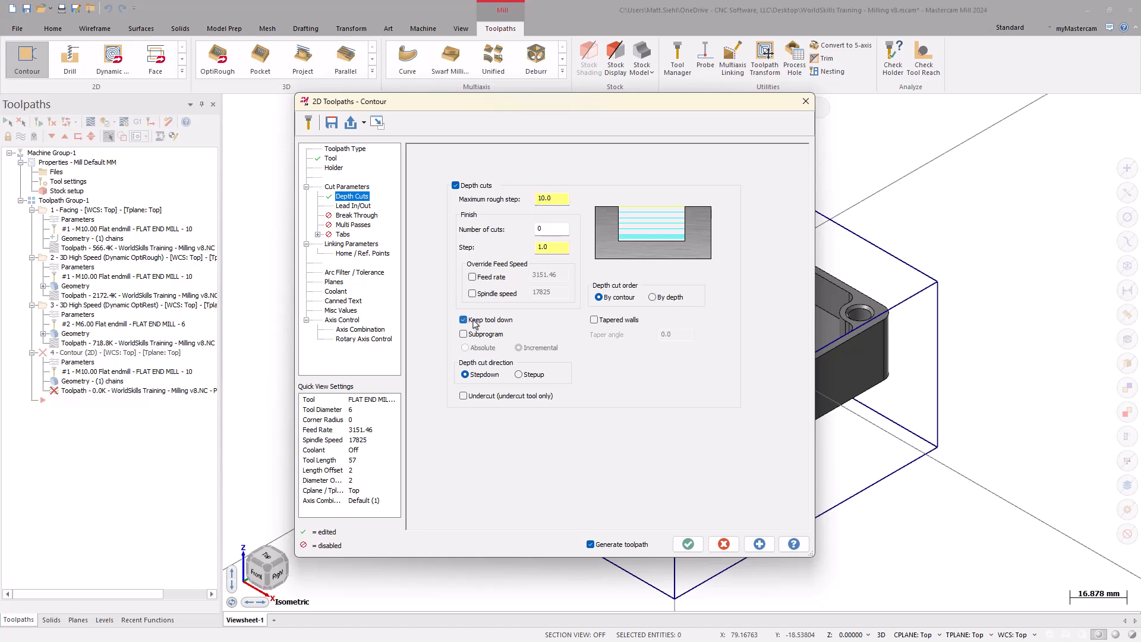
pyautogui.click(463, 320)
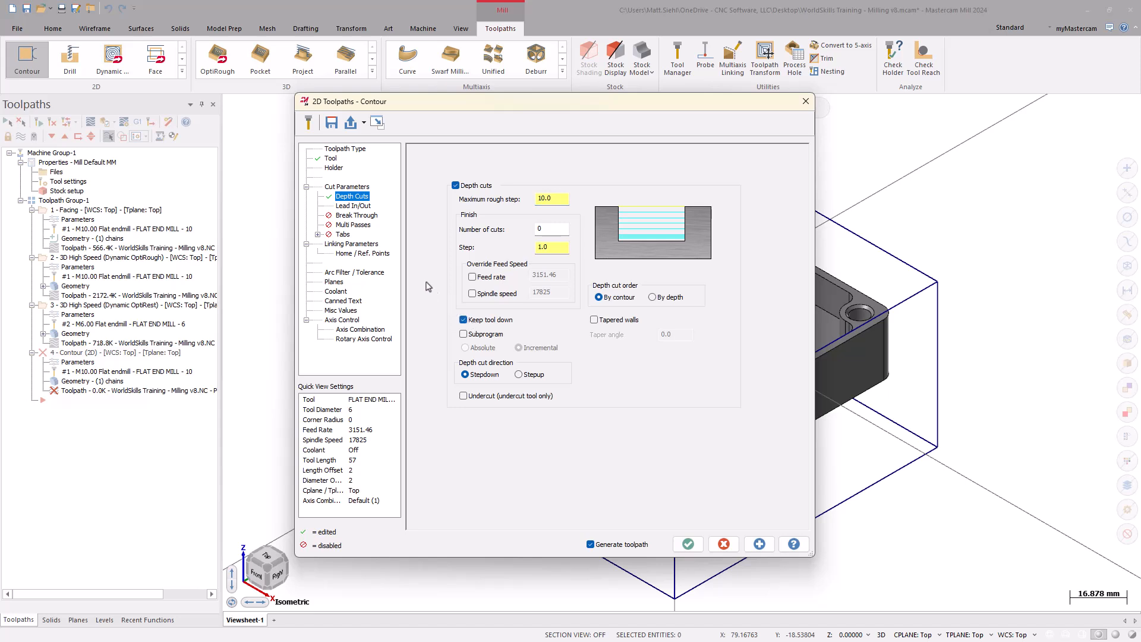
pyautogui.click(351, 243)
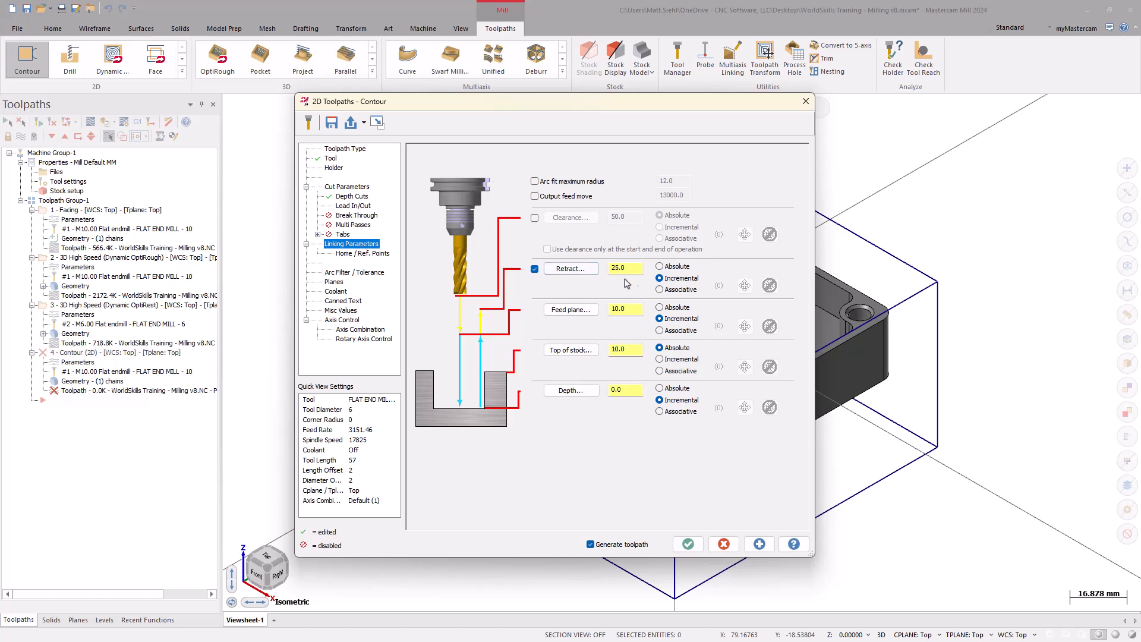
# Step: Set absolute retract 50, top of stock 0 and depth -2, then generate the outer contour
pyautogui.click(625, 268)
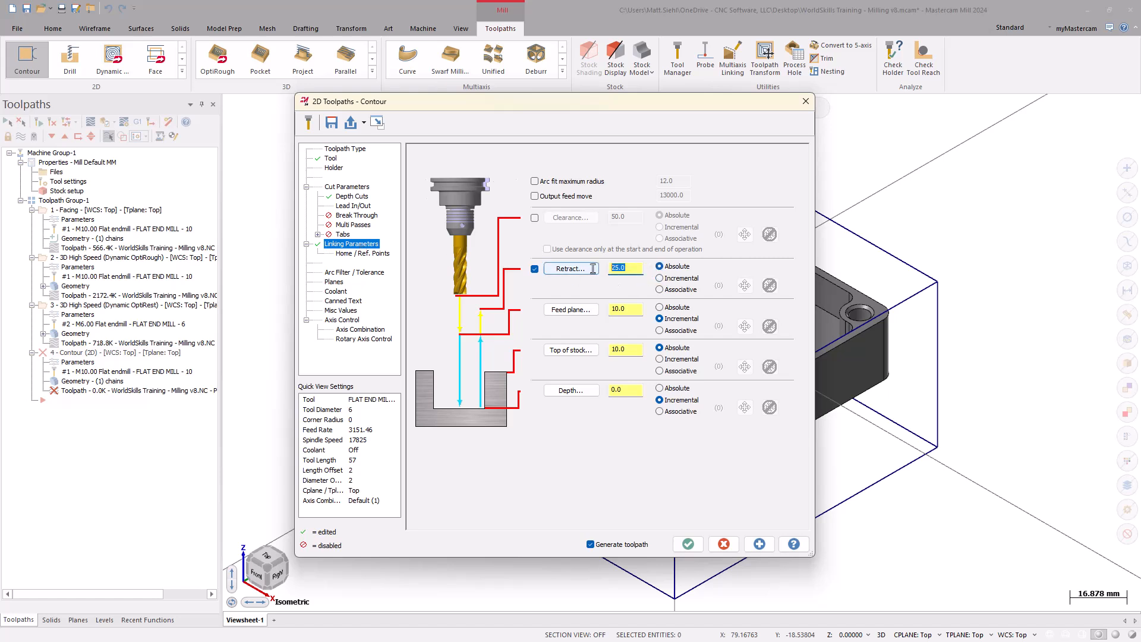
pyautogui.write('50.0')
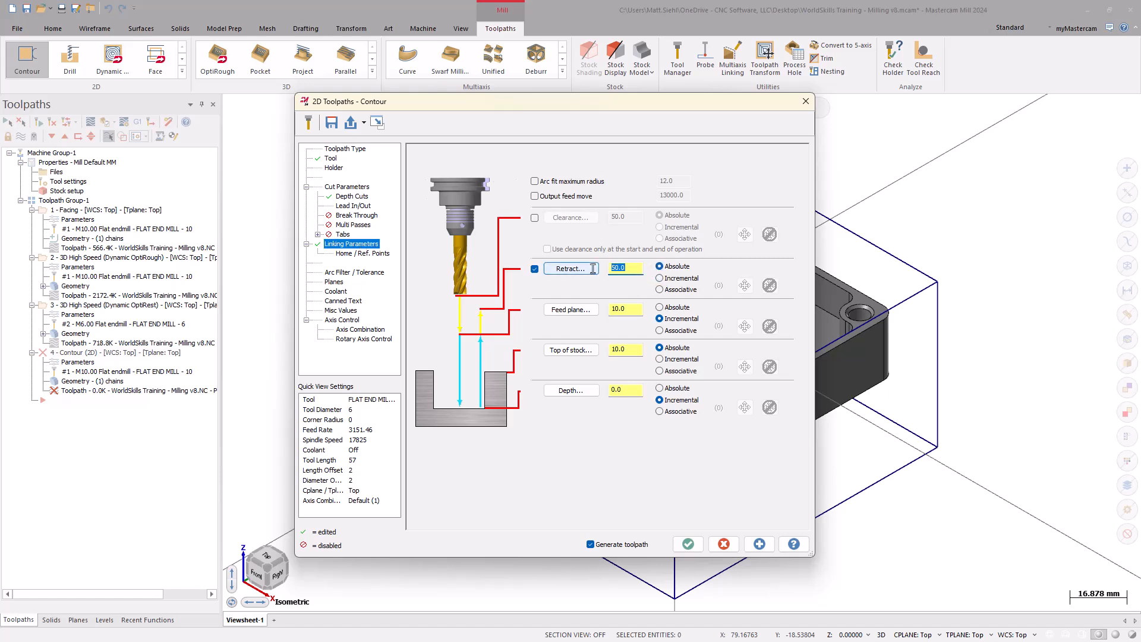
pyautogui.click(619, 349)
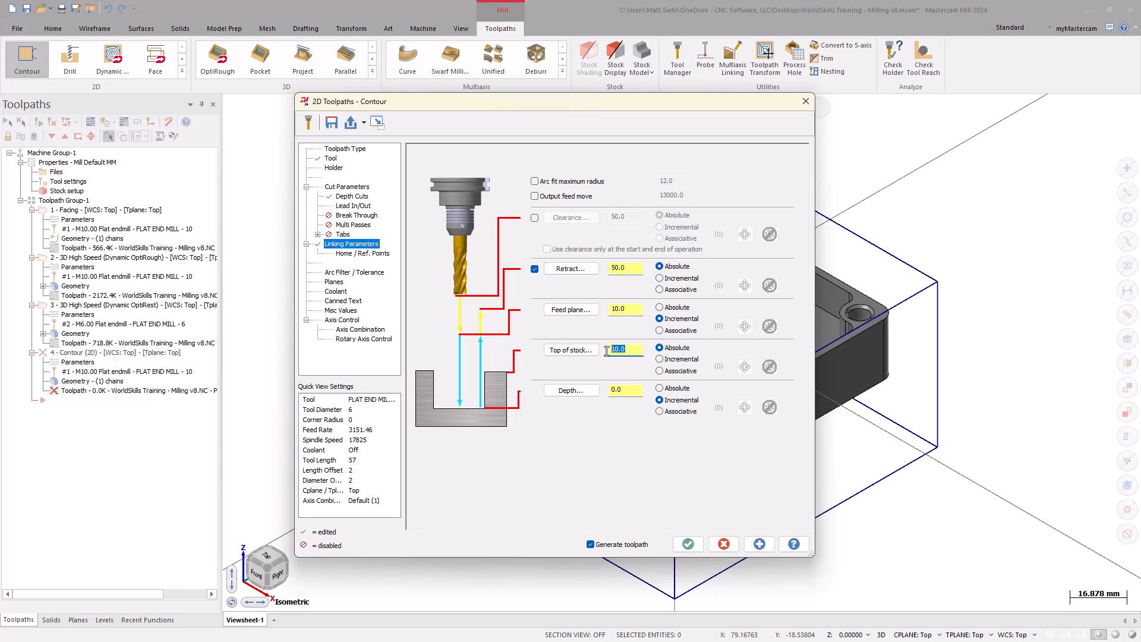
pyautogui.write('0.0')
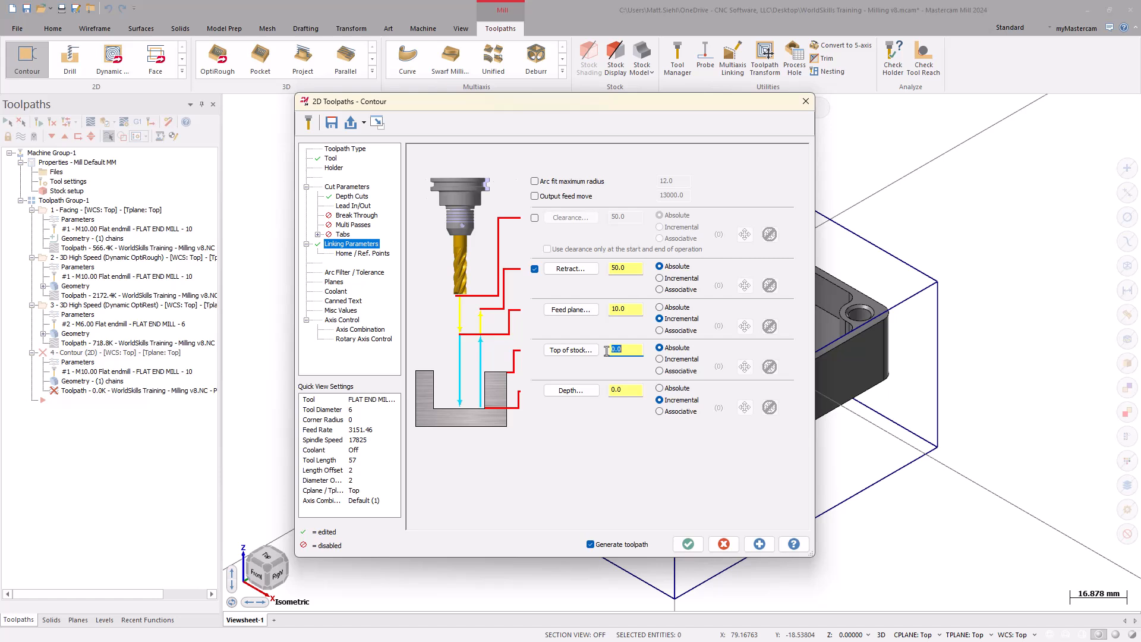
pyautogui.click(622, 390)
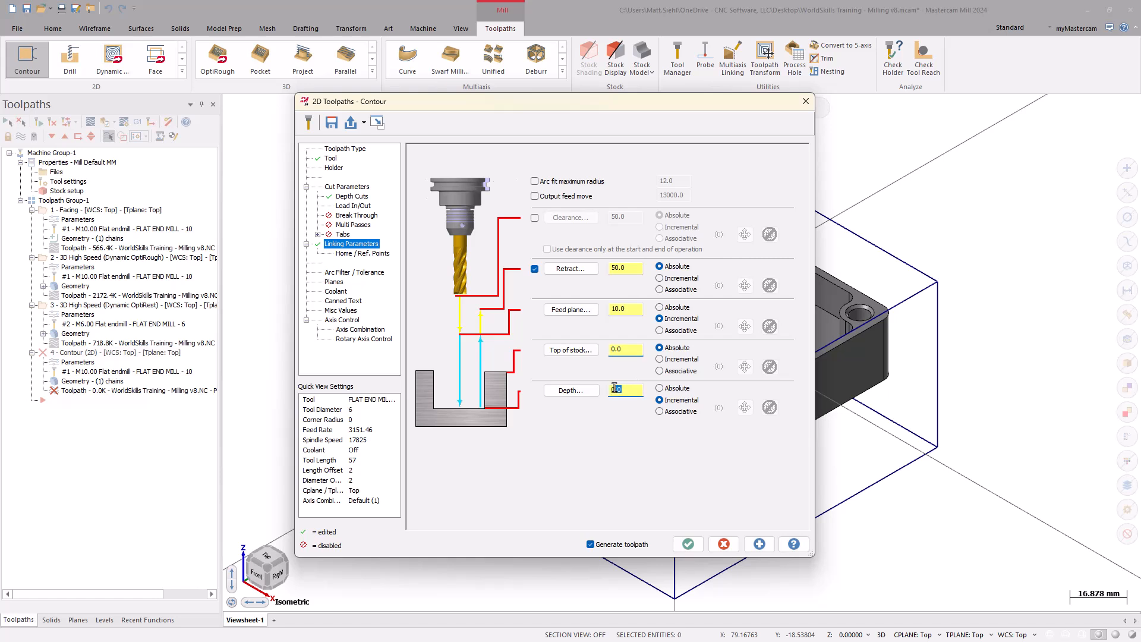
pyautogui.write('2.0')
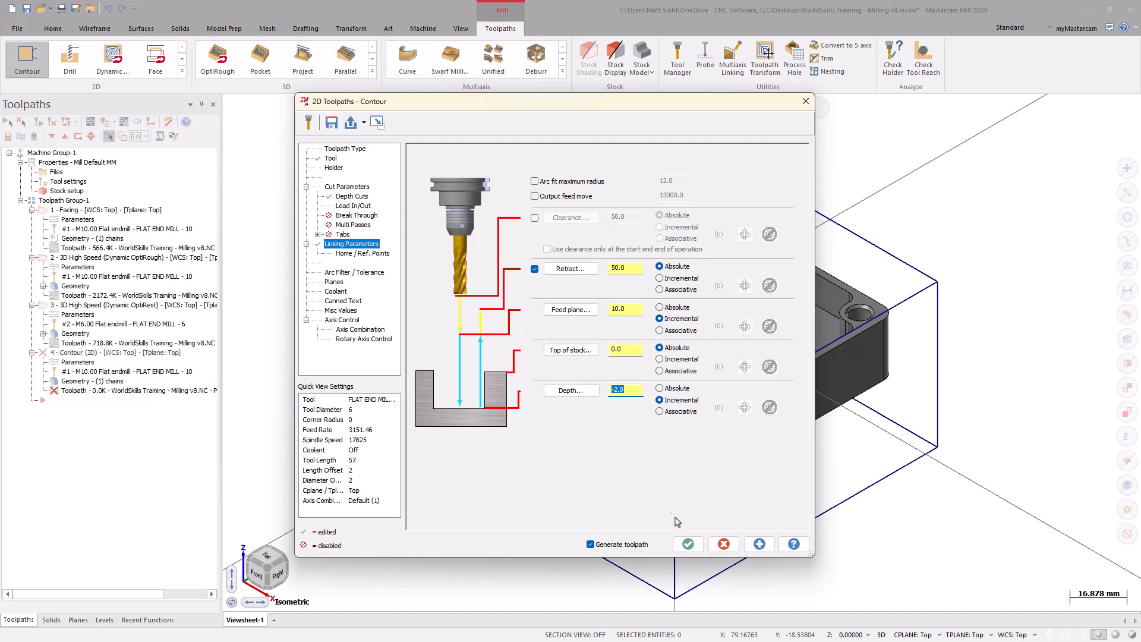
pyautogui.click(687, 543)
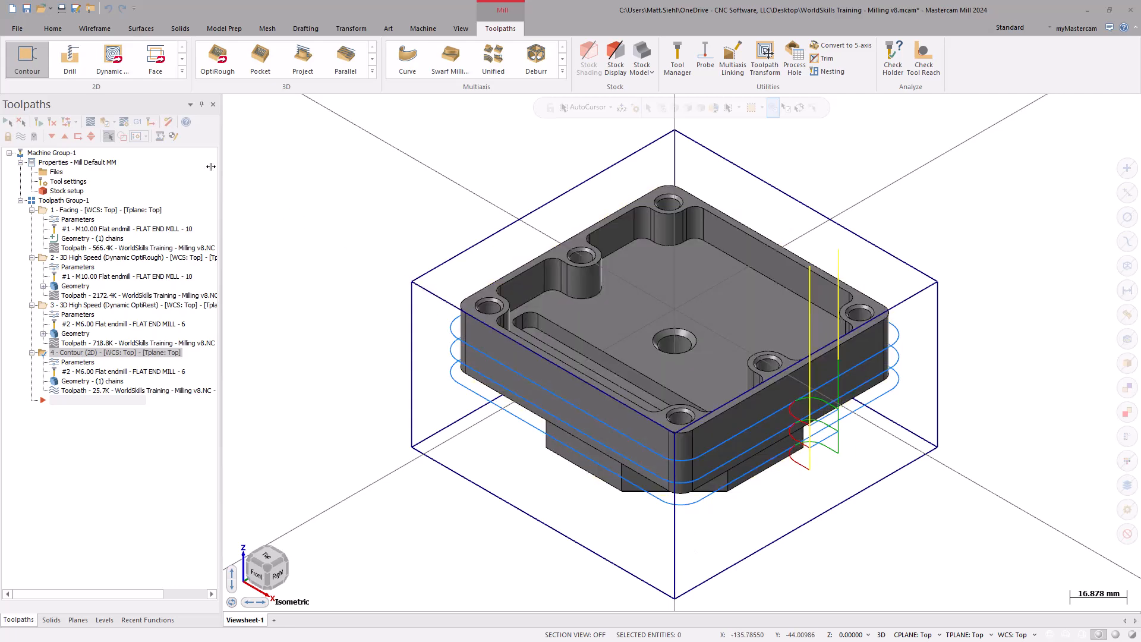
# Step: Start another 2D contour chained on the inner pocket and slot wall loop
pyautogui.click(27, 59)
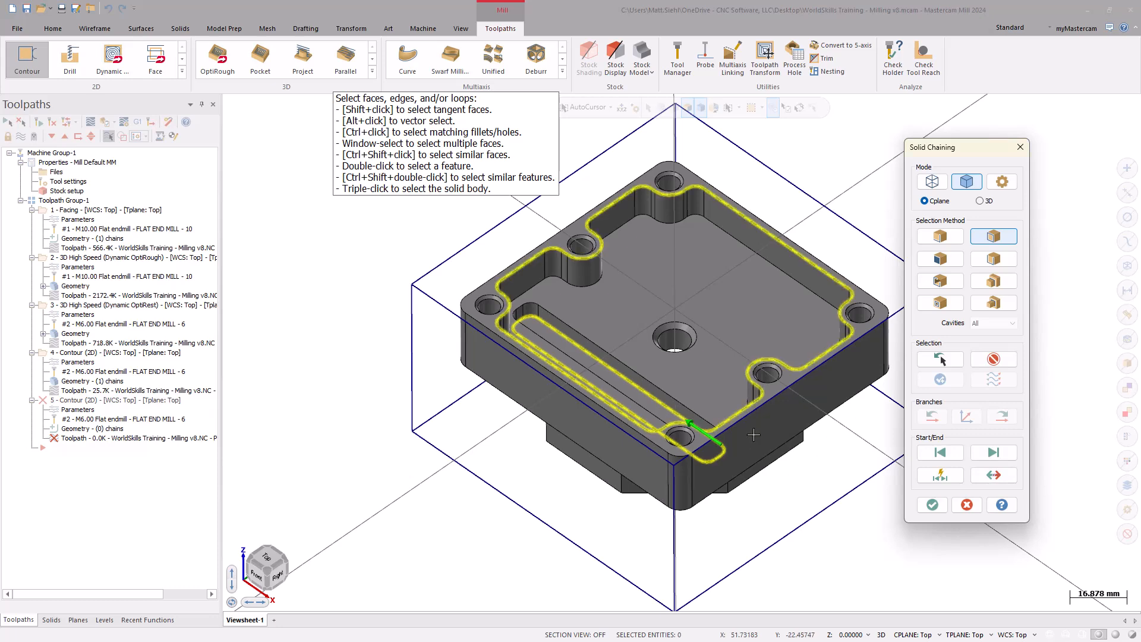
pyautogui.click(931, 505)
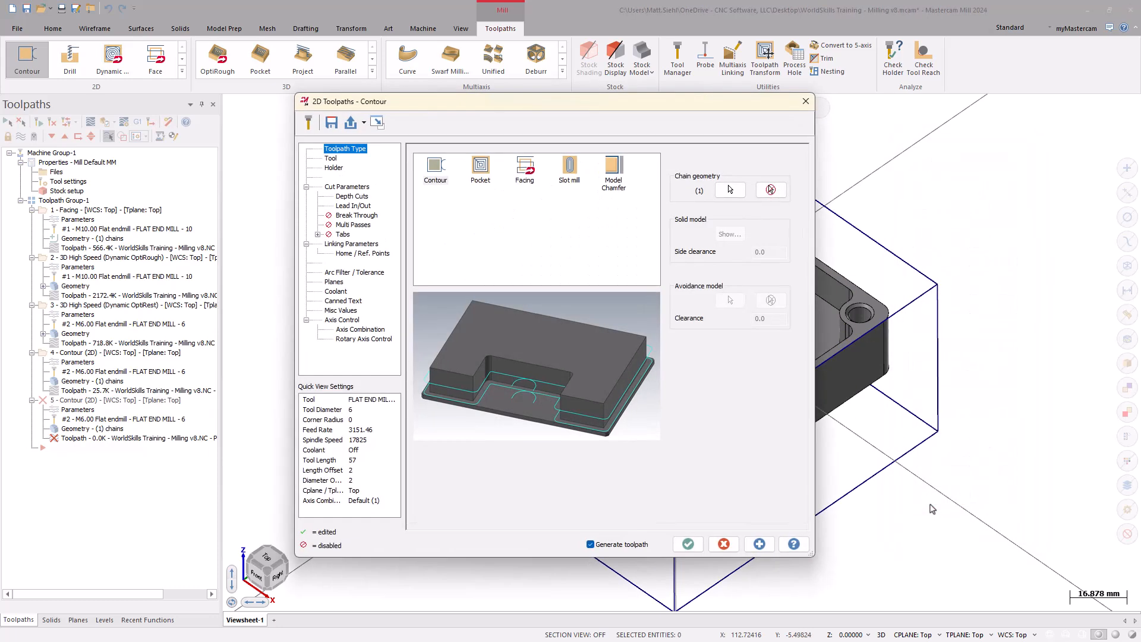
pyautogui.moveTo(372, 217)
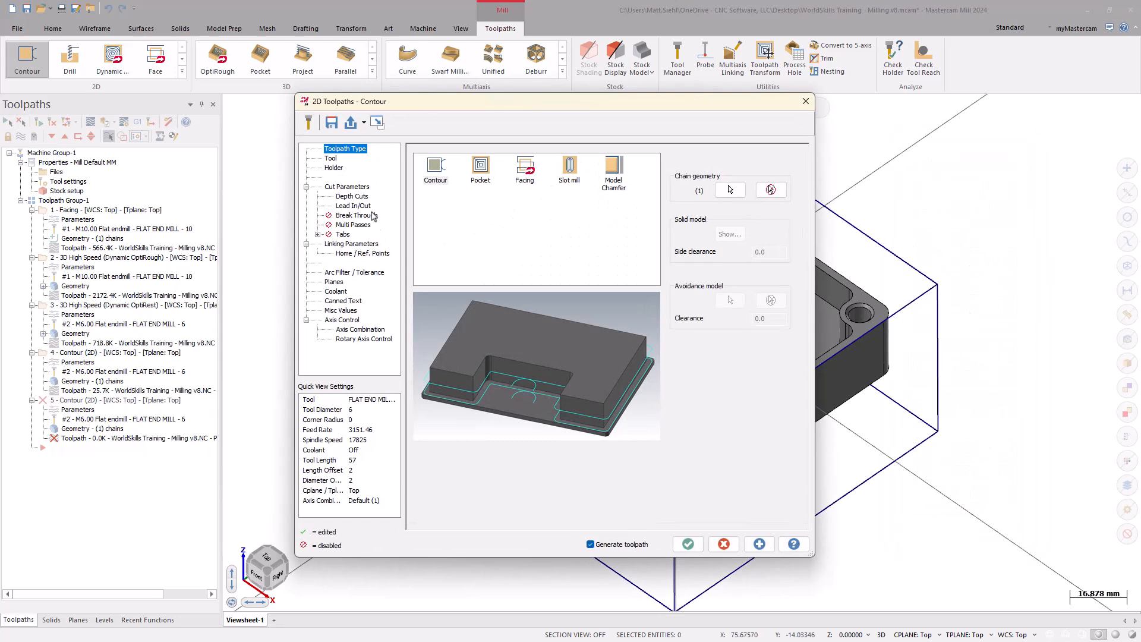
# Step: Review the tool and turn off depth cuts for the inner wall contour
pyautogui.click(330, 158)
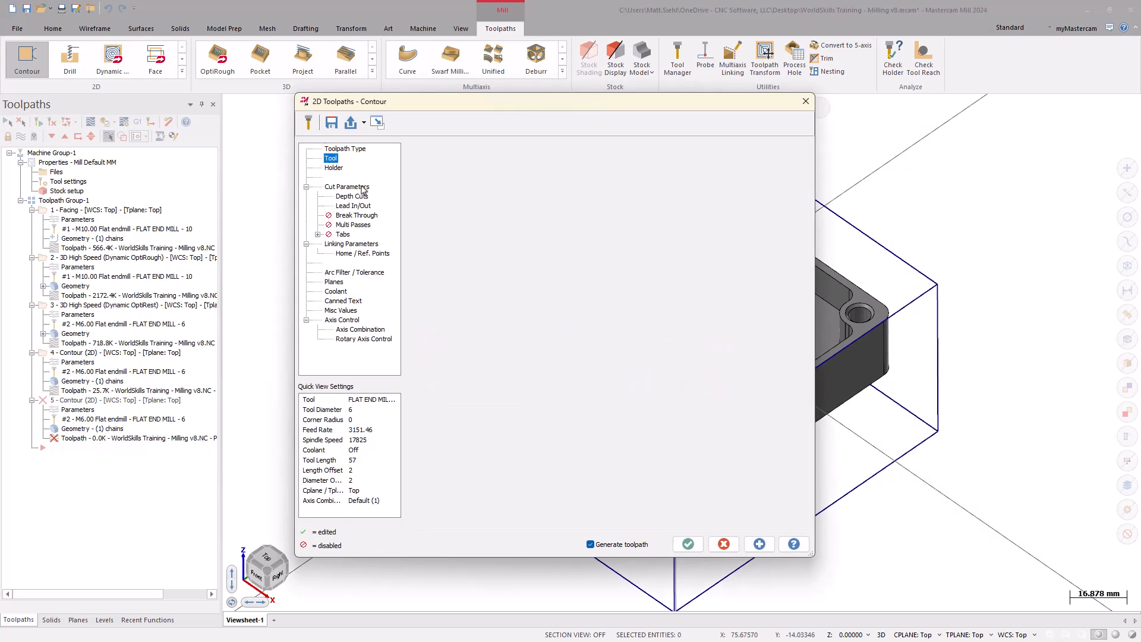
pyautogui.click(347, 186)
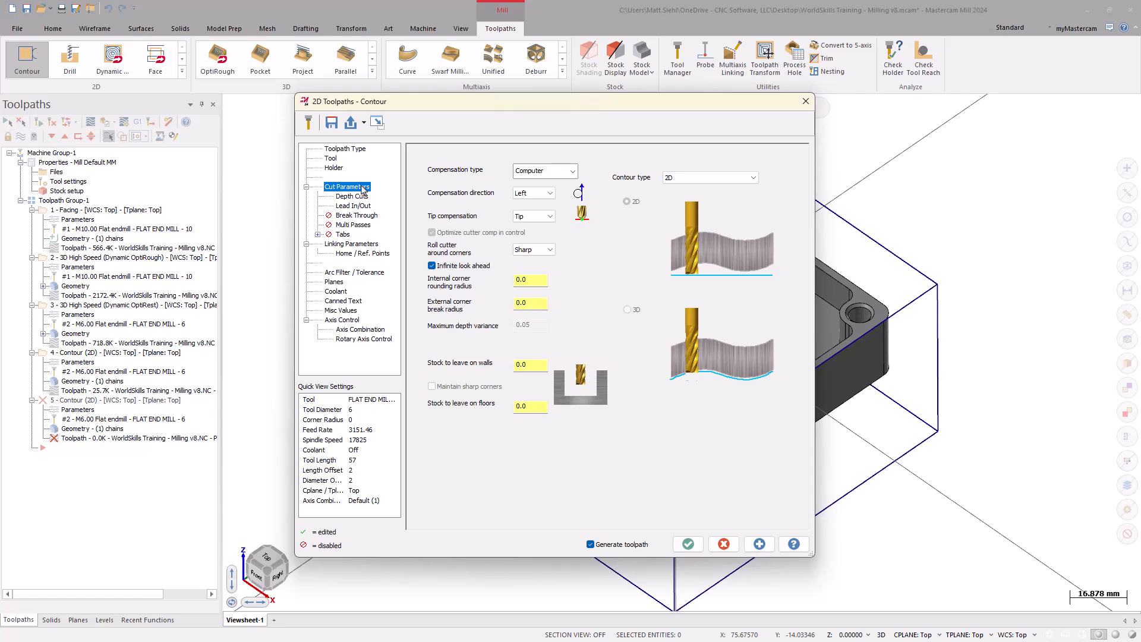
pyautogui.click(351, 196)
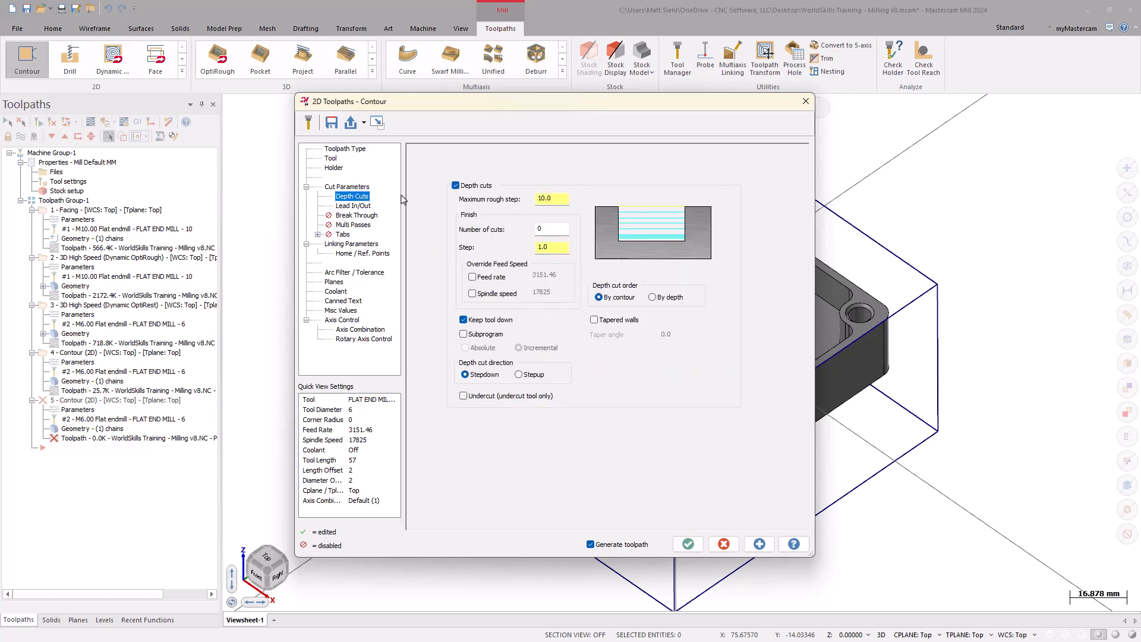
pyautogui.click(456, 185)
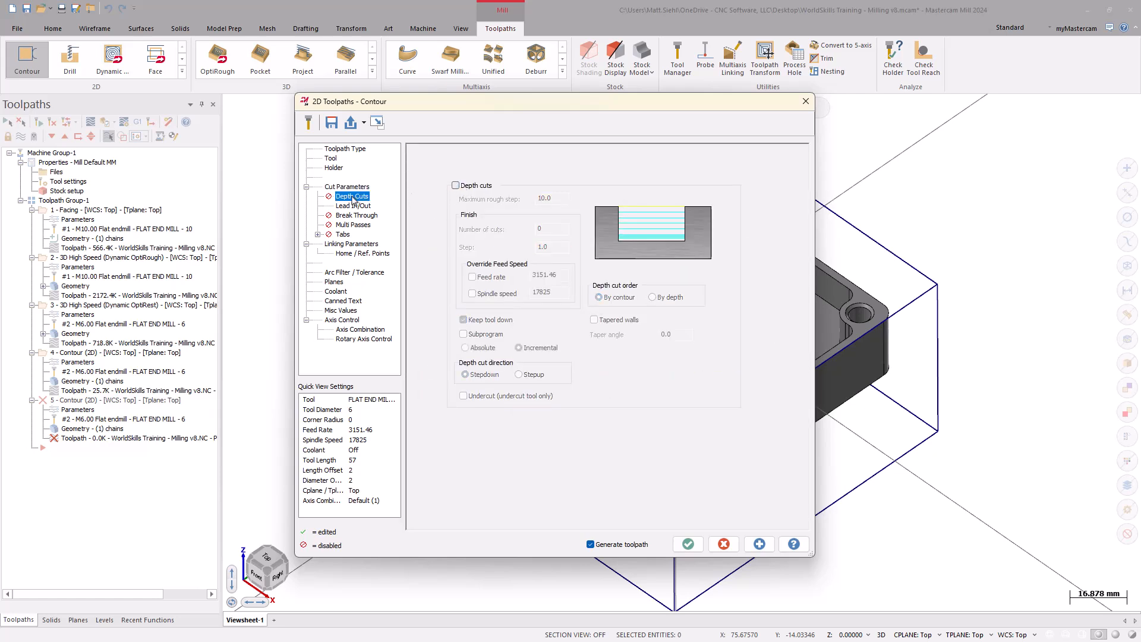
pyautogui.click(354, 205)
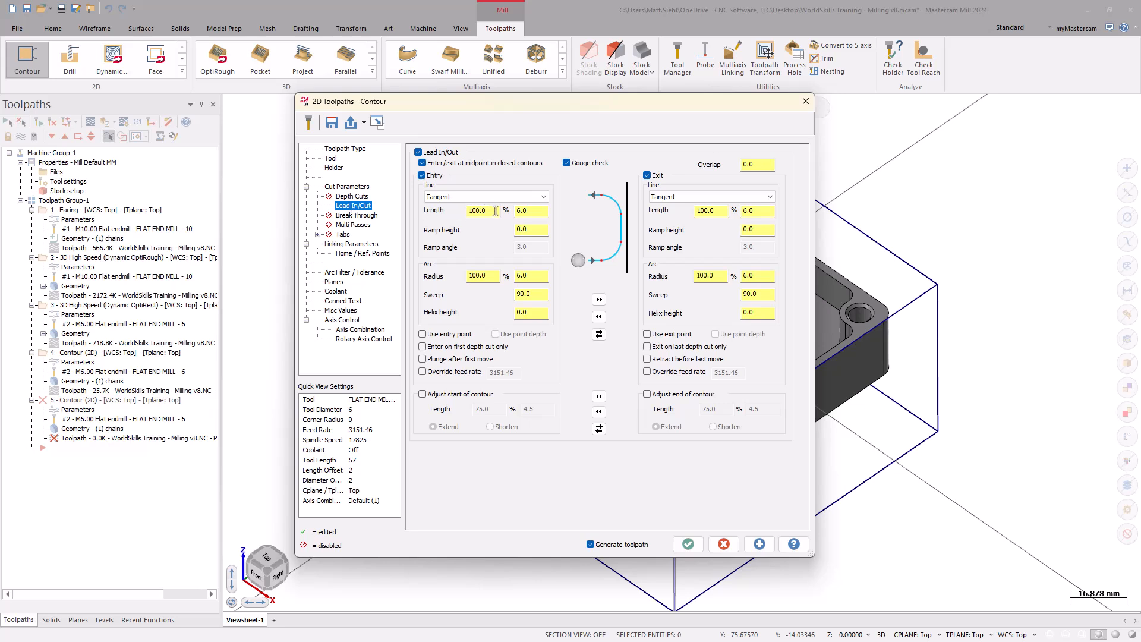
# Step: Set entry line length and arc radius to 25% with 0.2 helix height, copied to exit
pyautogui.write('25.0')
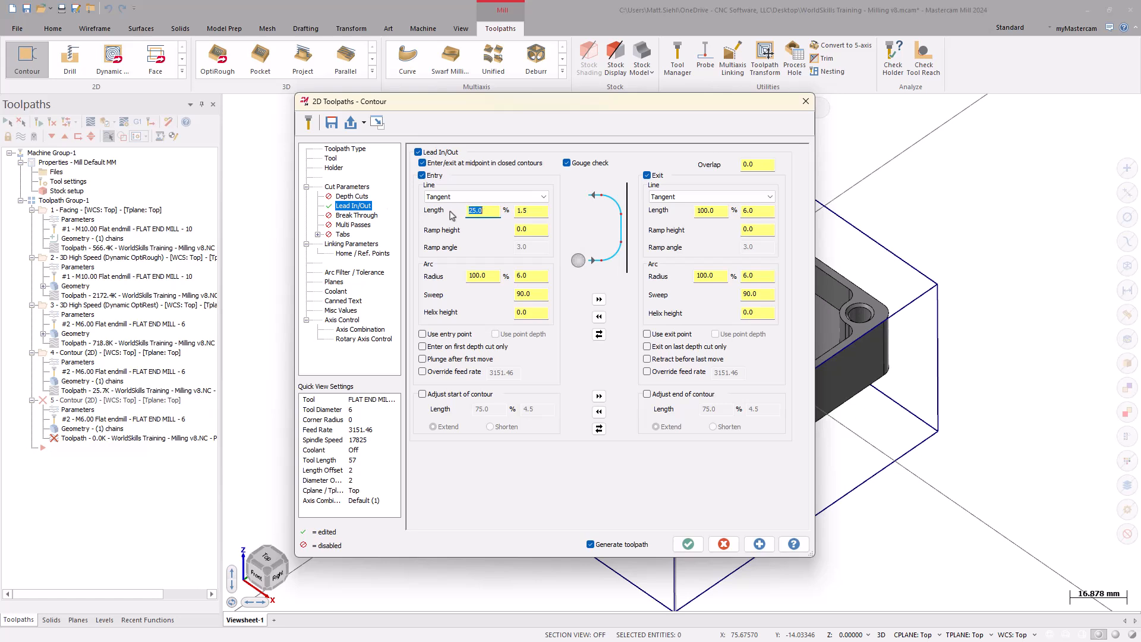
pyautogui.click(476, 276)
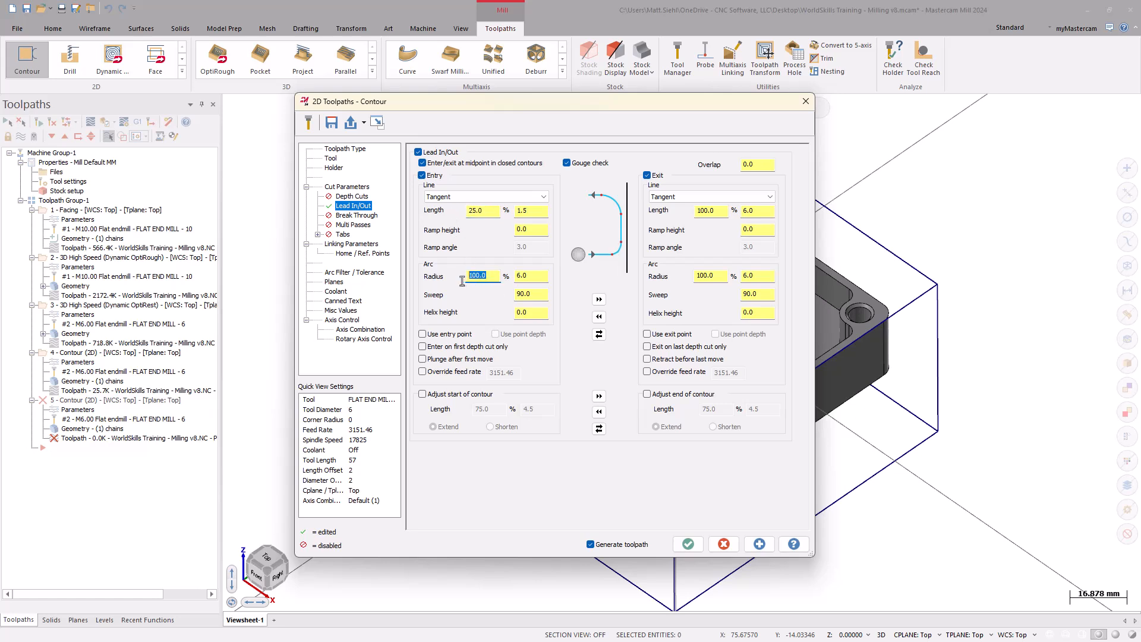
pyautogui.write('25.0')
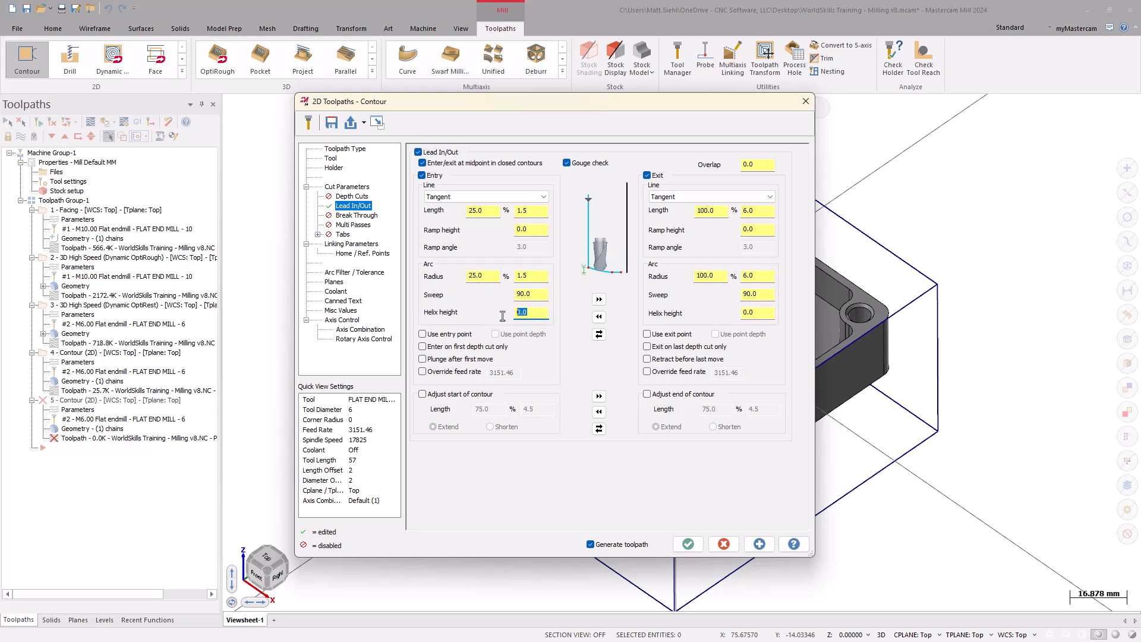
pyautogui.write('0.2')
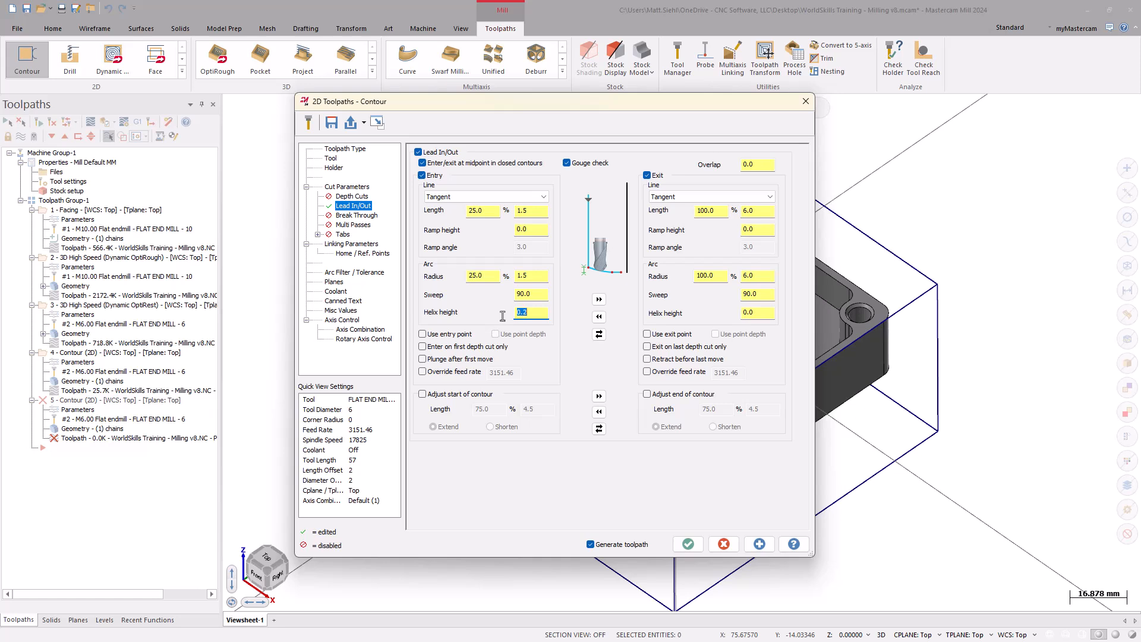
pyautogui.click(598, 298)
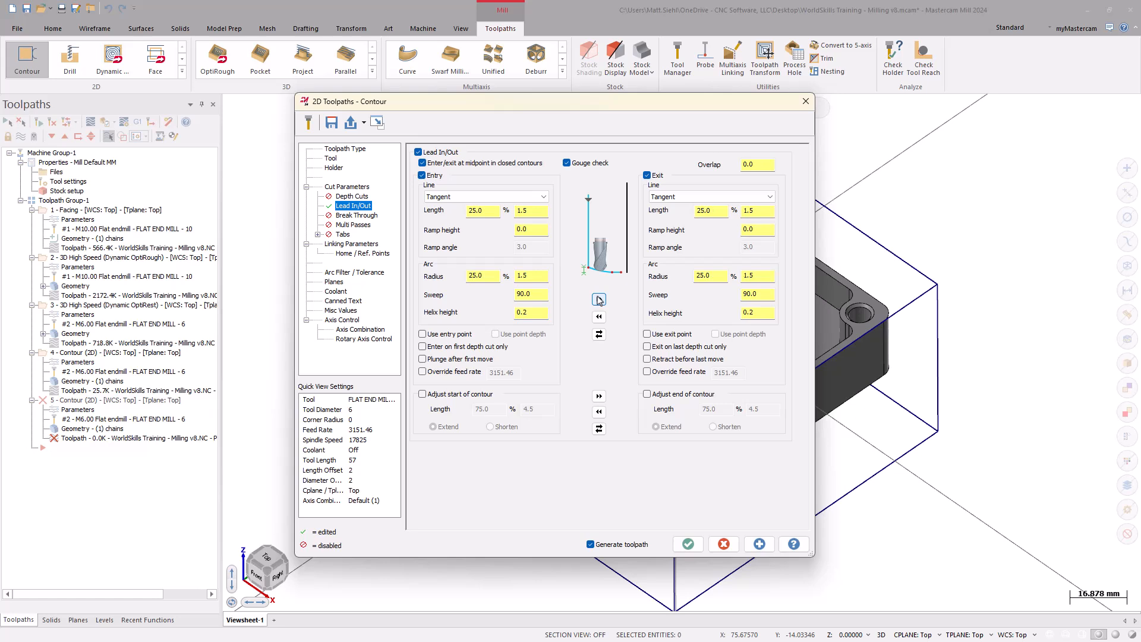
pyautogui.click(351, 243)
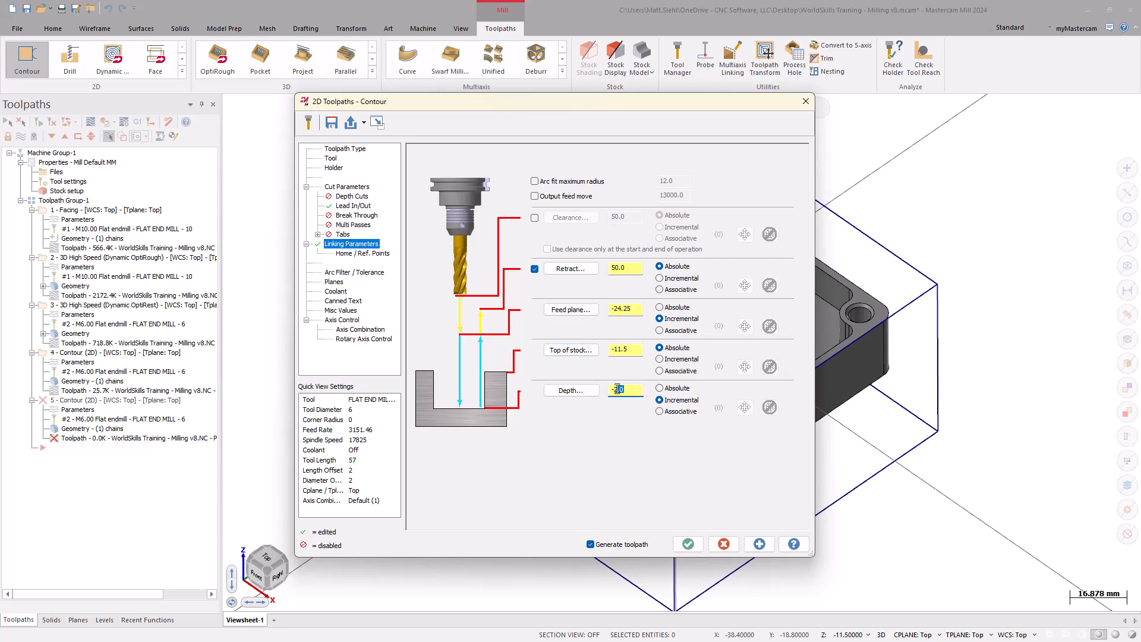
# Step: Set top of stock to -11.5 and generate the inner wall contour toolpath
pyautogui.click(622, 390)
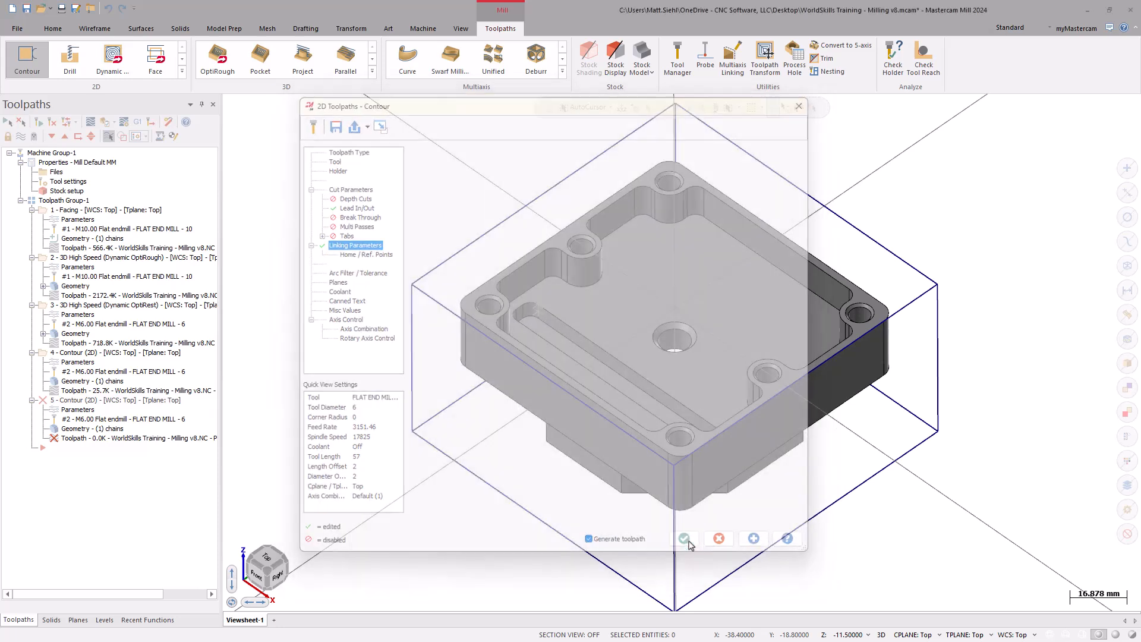
pyautogui.click(684, 538)
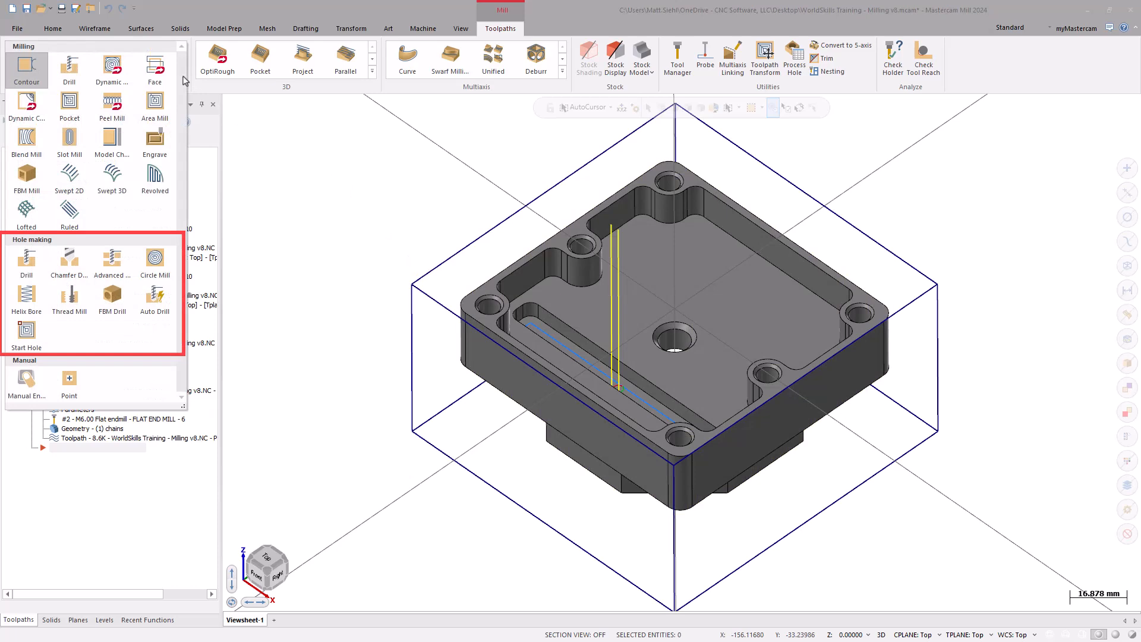
# Step: Create a Circle Mill toolpath with the center hole selected as geometry
pyautogui.click(155, 262)
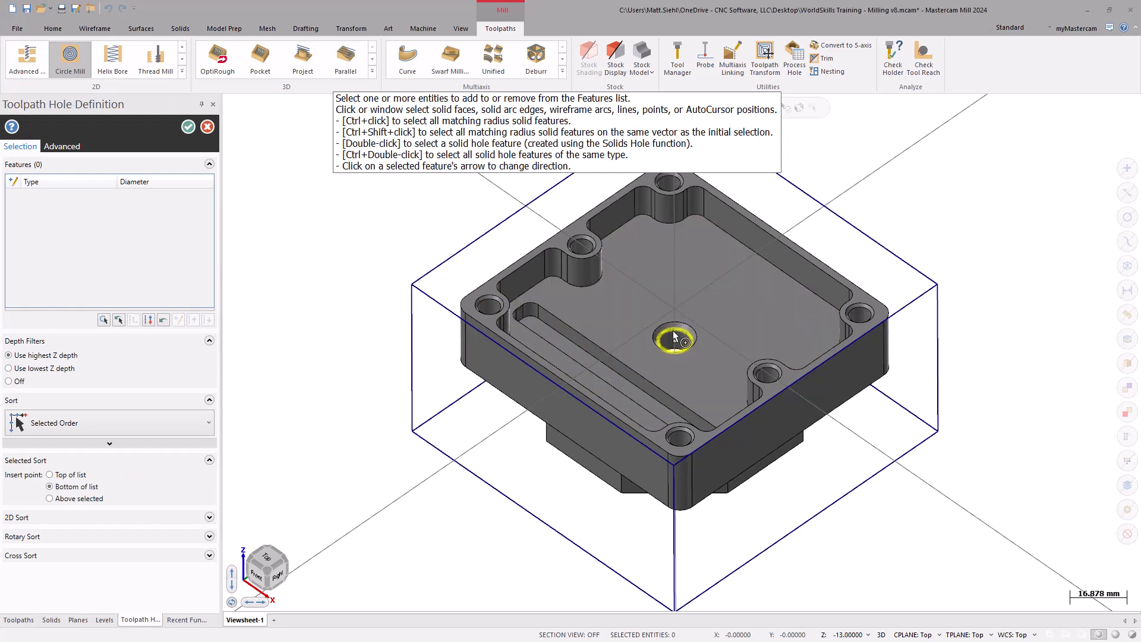
pyautogui.click(674, 337)
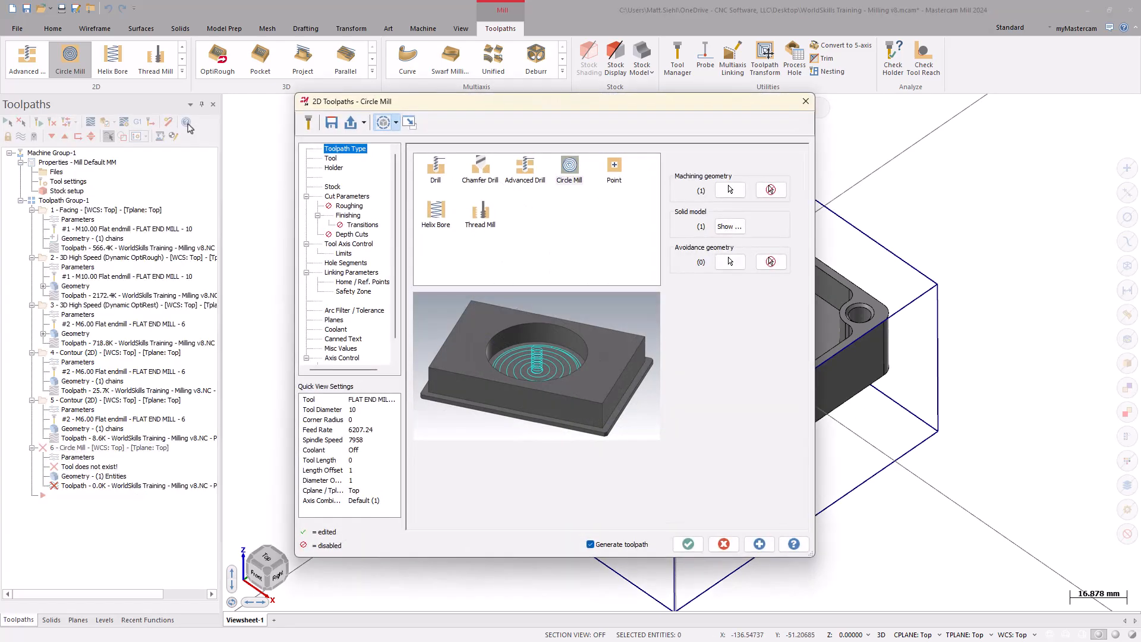
# Step: Assign the 6 mm flat end mill and enable semi-finish and keep tool down
pyautogui.click(330, 158)
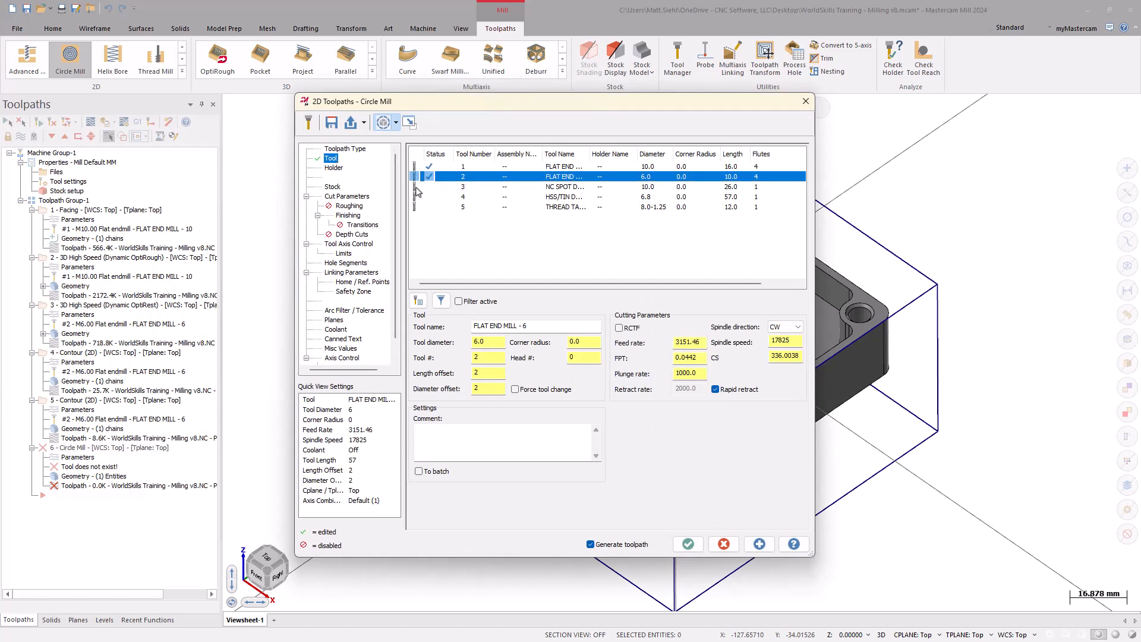
pyautogui.click(347, 195)
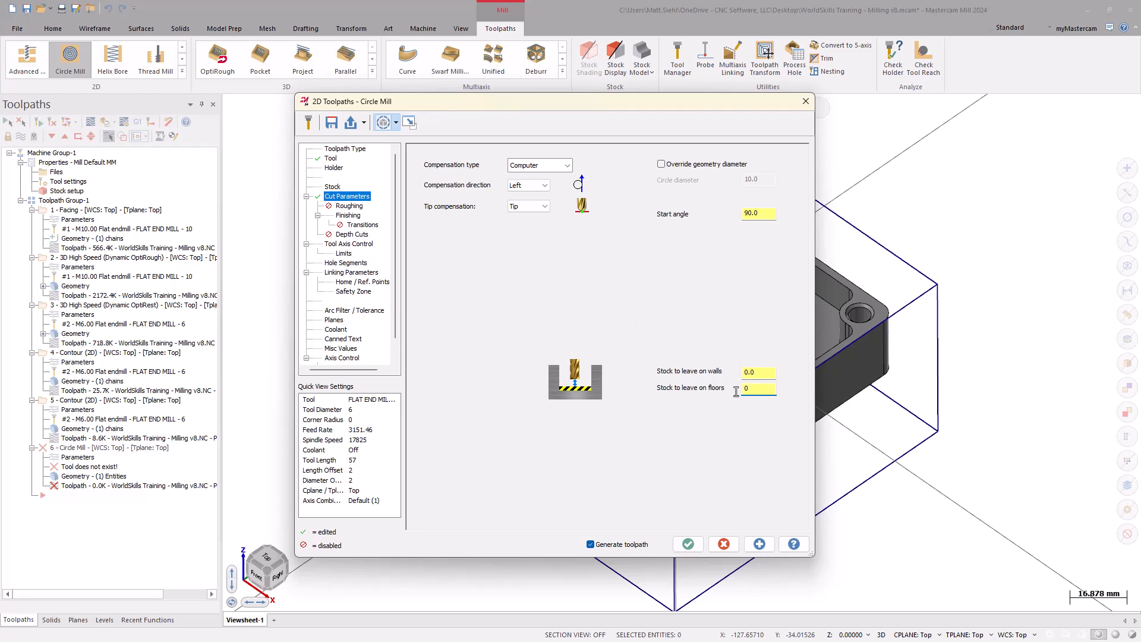
pyautogui.click(757, 387)
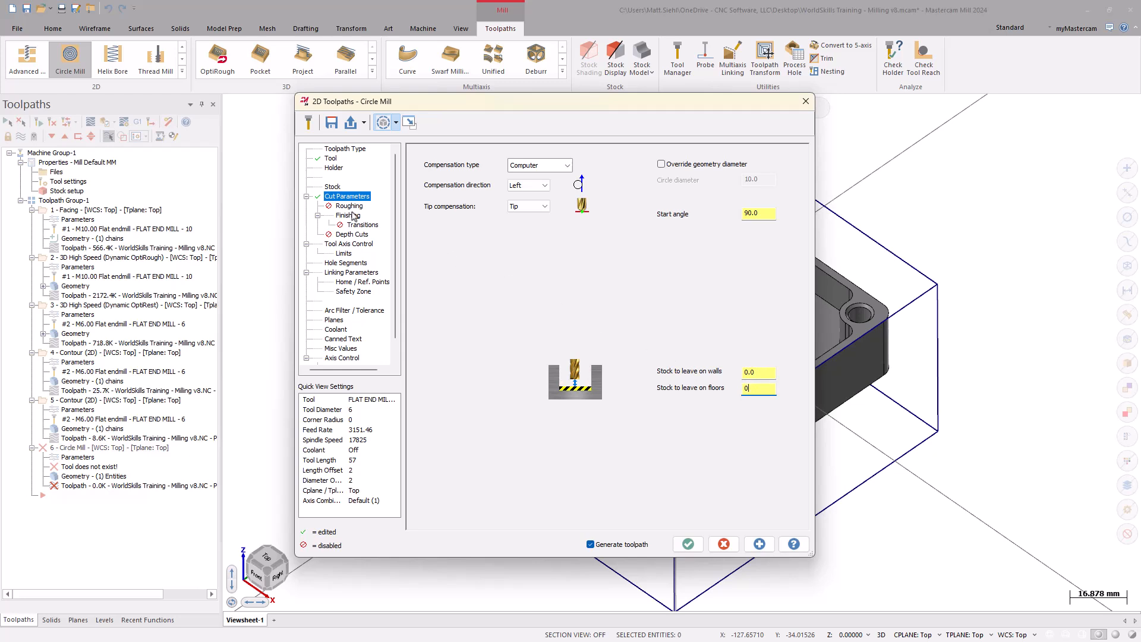
pyautogui.click(349, 215)
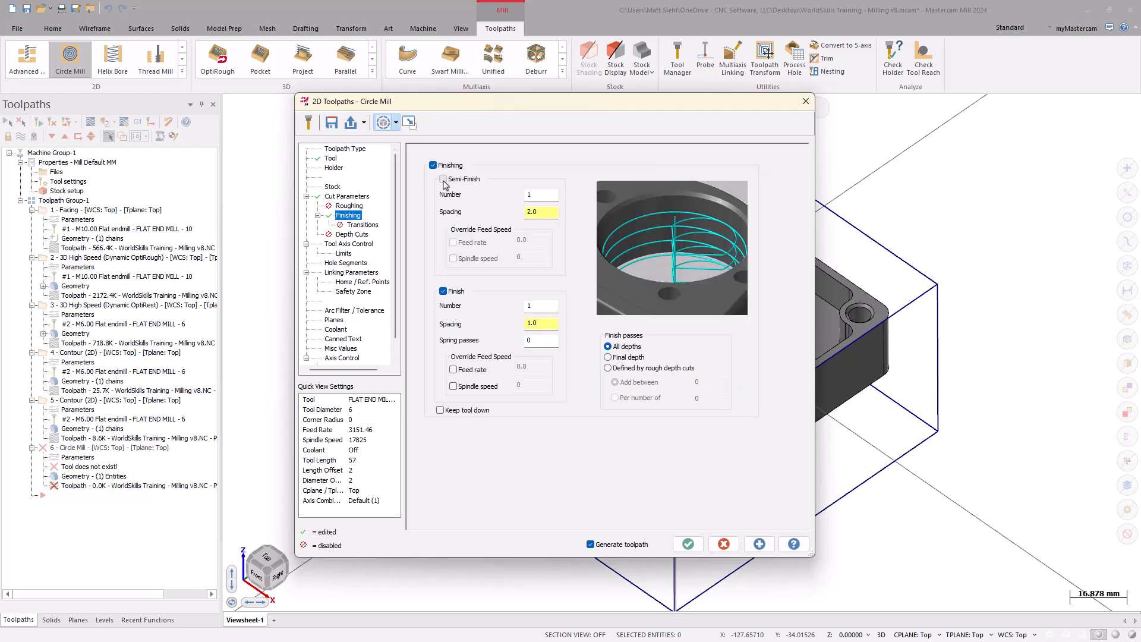
pyautogui.click(444, 179)
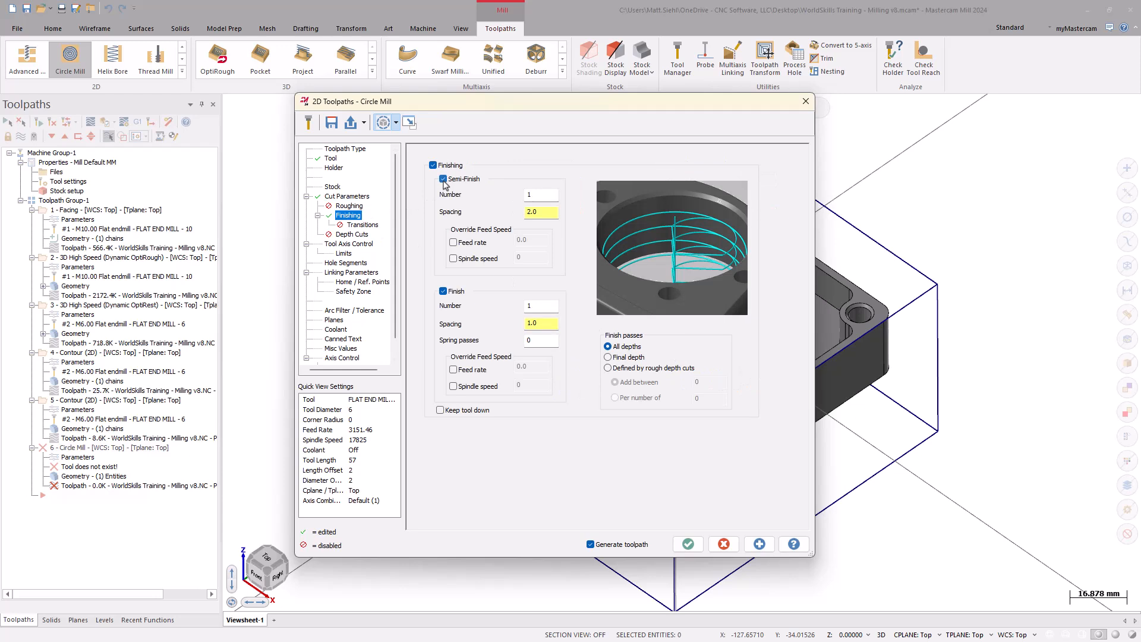
pyautogui.moveTo(450, 217)
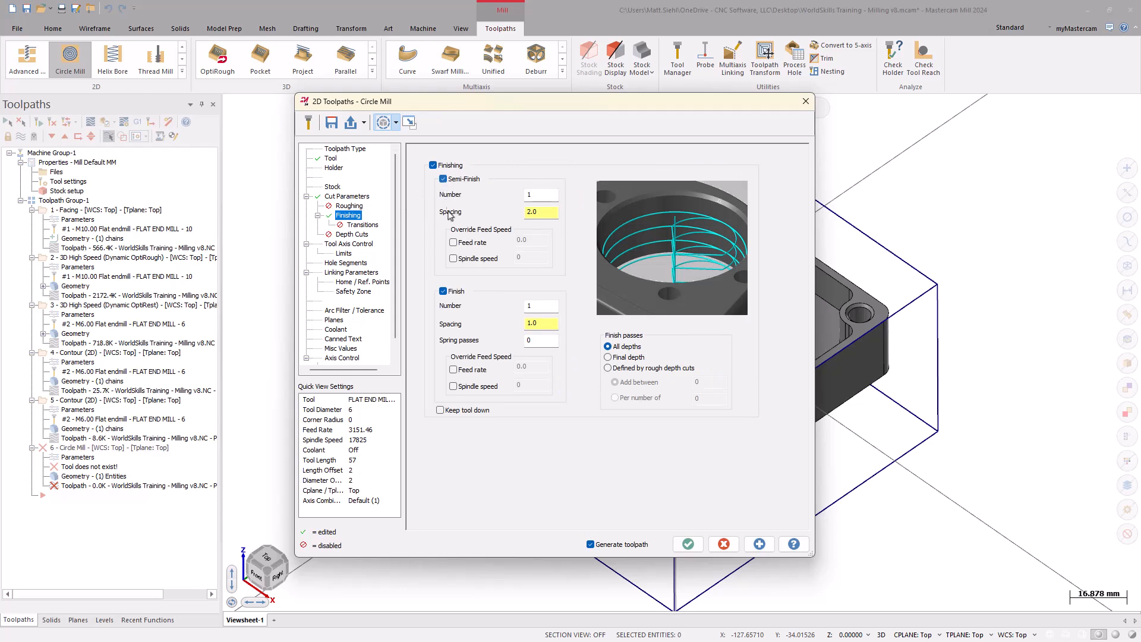
pyautogui.click(440, 409)
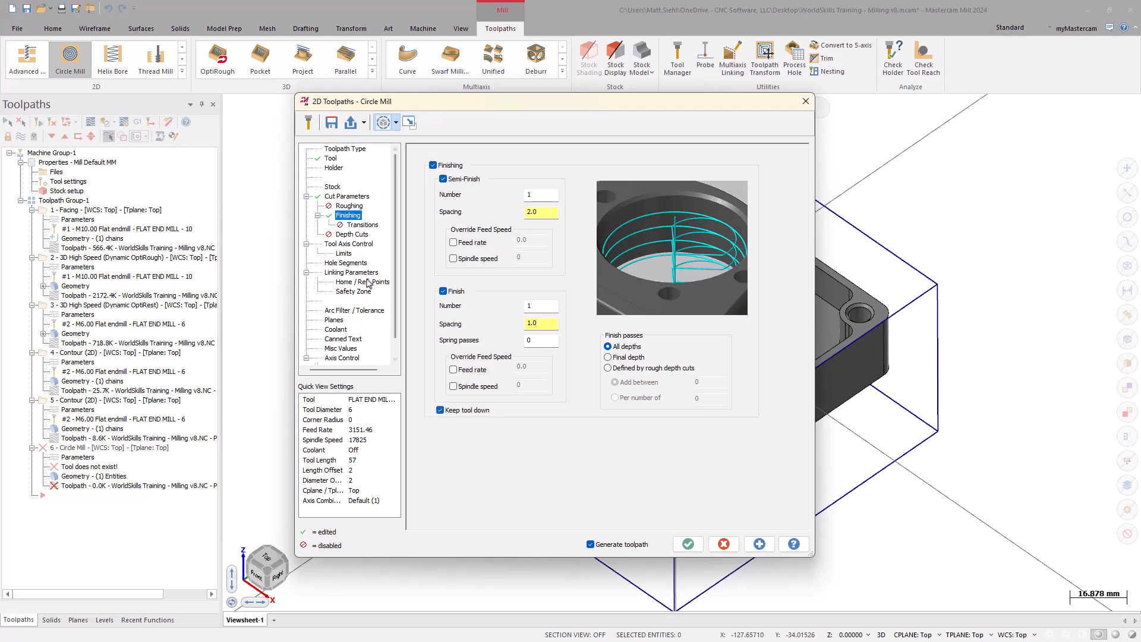
pyautogui.click(351, 271)
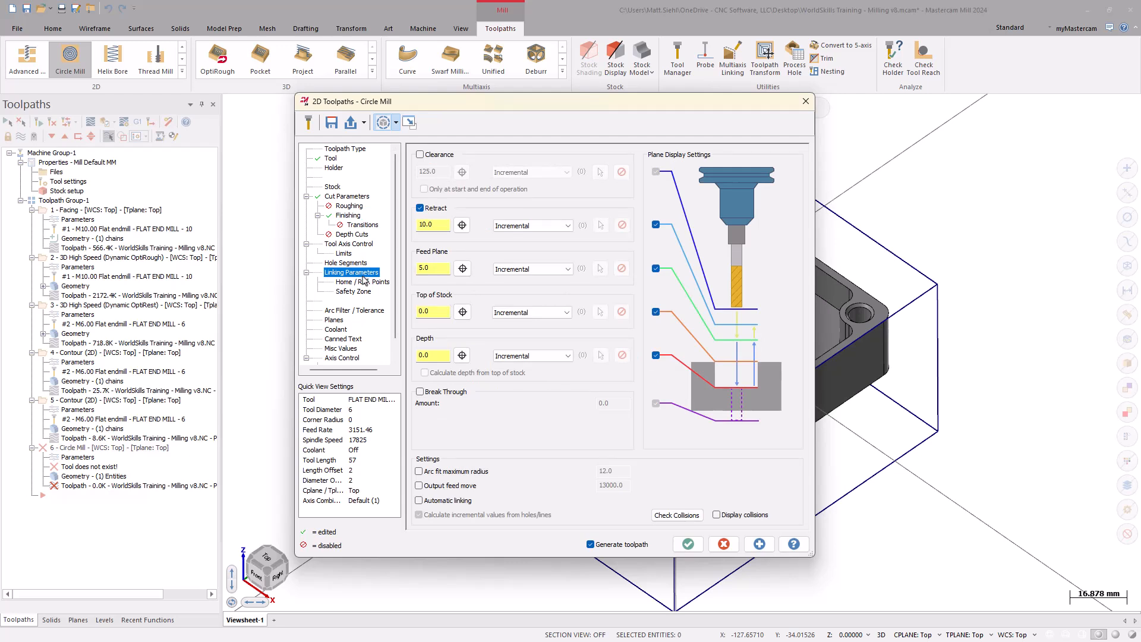
# Step: Set absolute retract 50.0 and absolute depth -24.0, then generate the circle mill
pyautogui.click(532, 224)
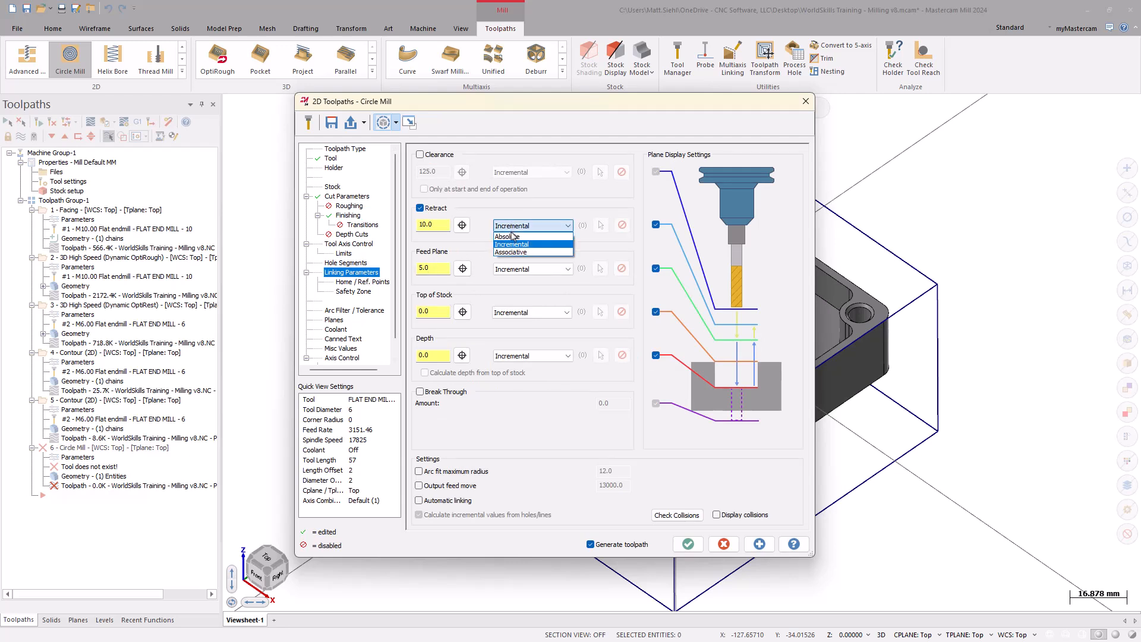
pyautogui.click(509, 236)
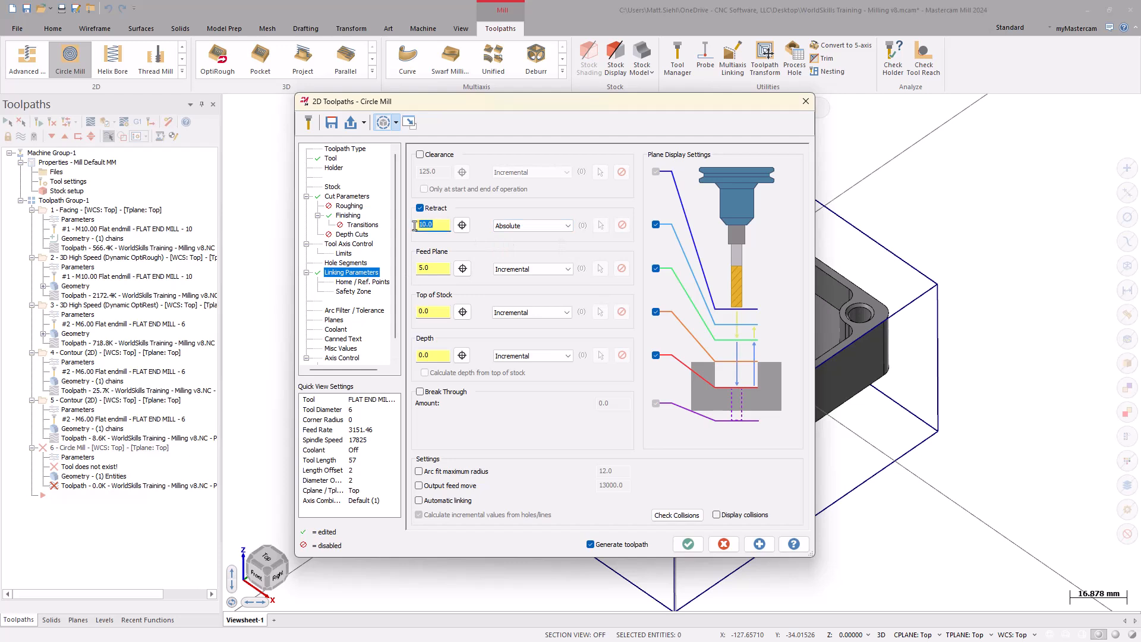
pyautogui.write('50.0')
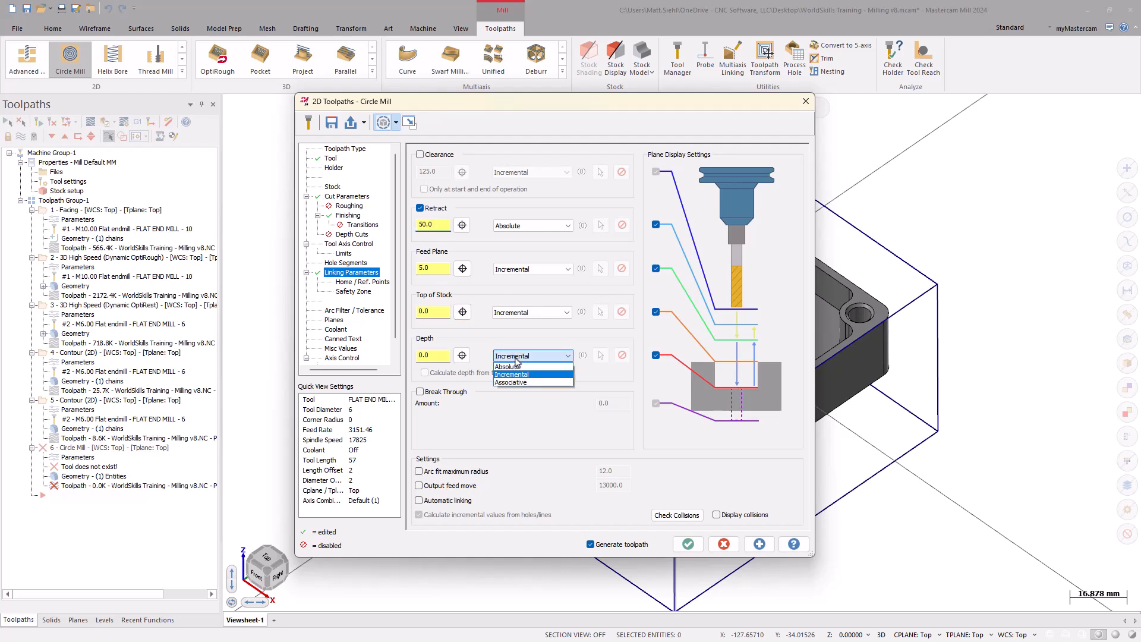
pyautogui.click(509, 365)
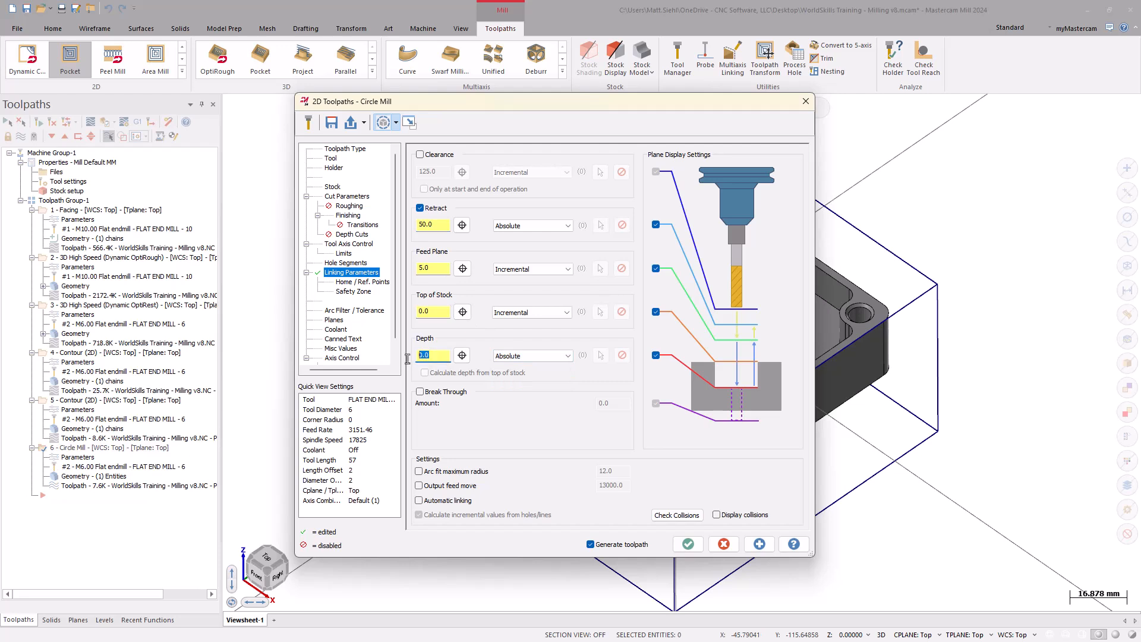
pyautogui.write('-24.0')
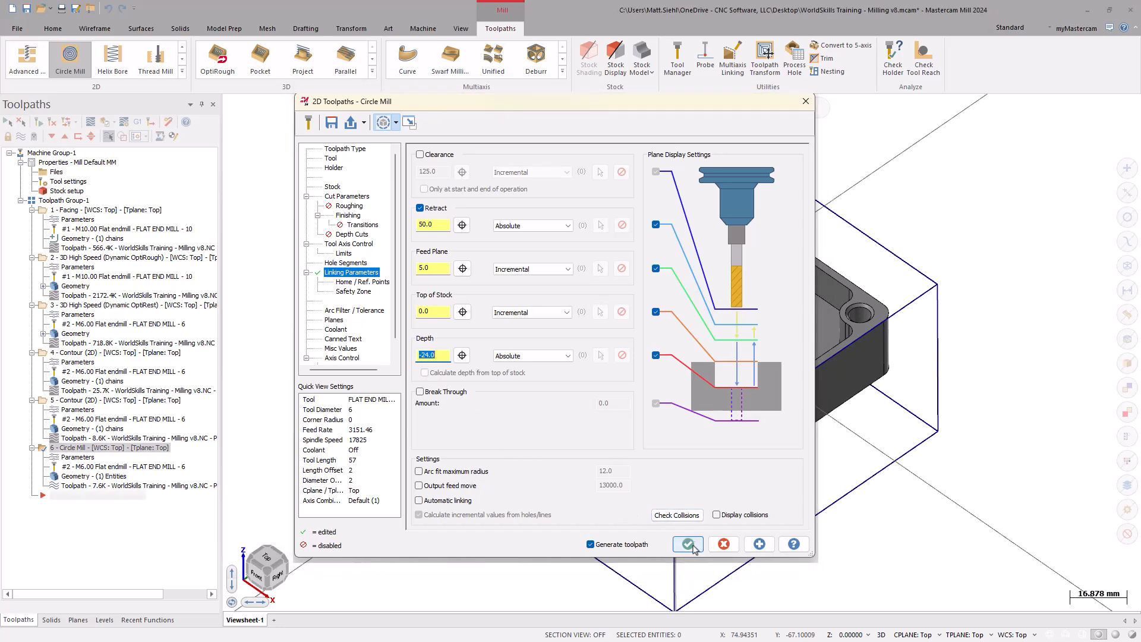
pyautogui.click(687, 543)
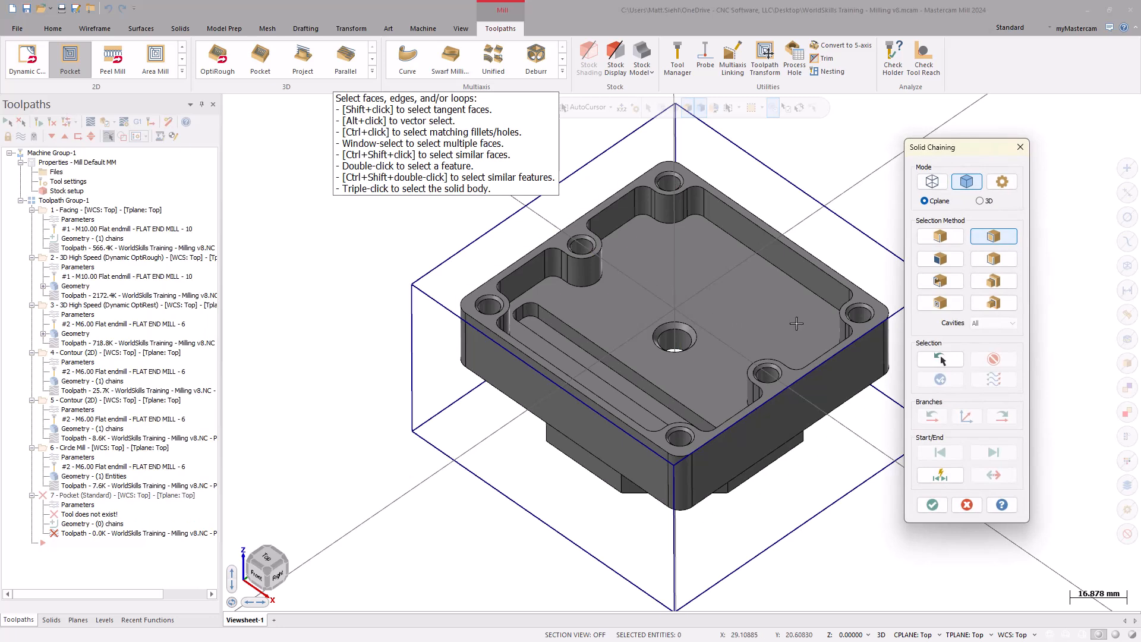
# Step: Chain the pocket's outline loop as the pocket toolpath boundary and confirm the selection
pyautogui.click(822, 297)
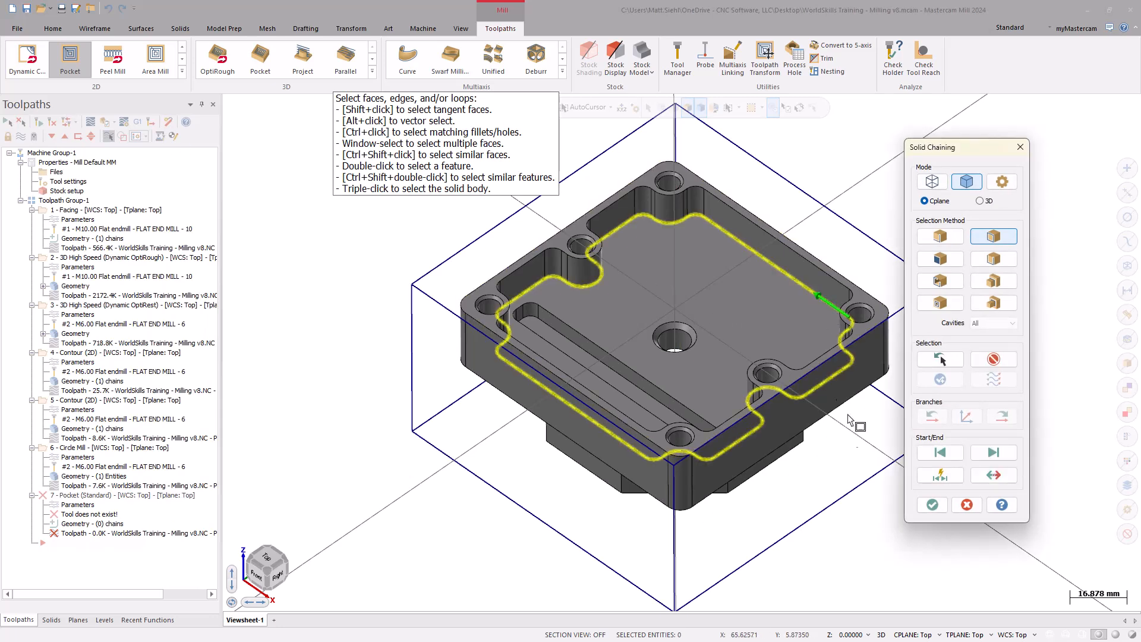
pyautogui.click(931, 505)
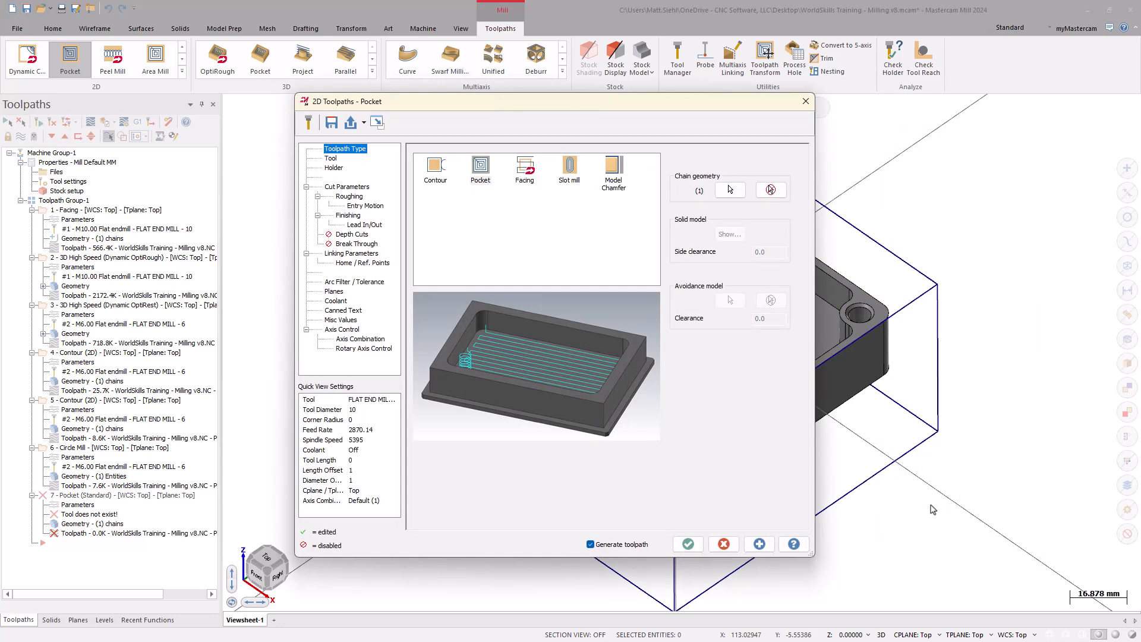
# Step: Use the 6 mm flat end mill, Parallel Spiral Clean Corners roughing, and keep tool down in finishing
pyautogui.click(330, 158)
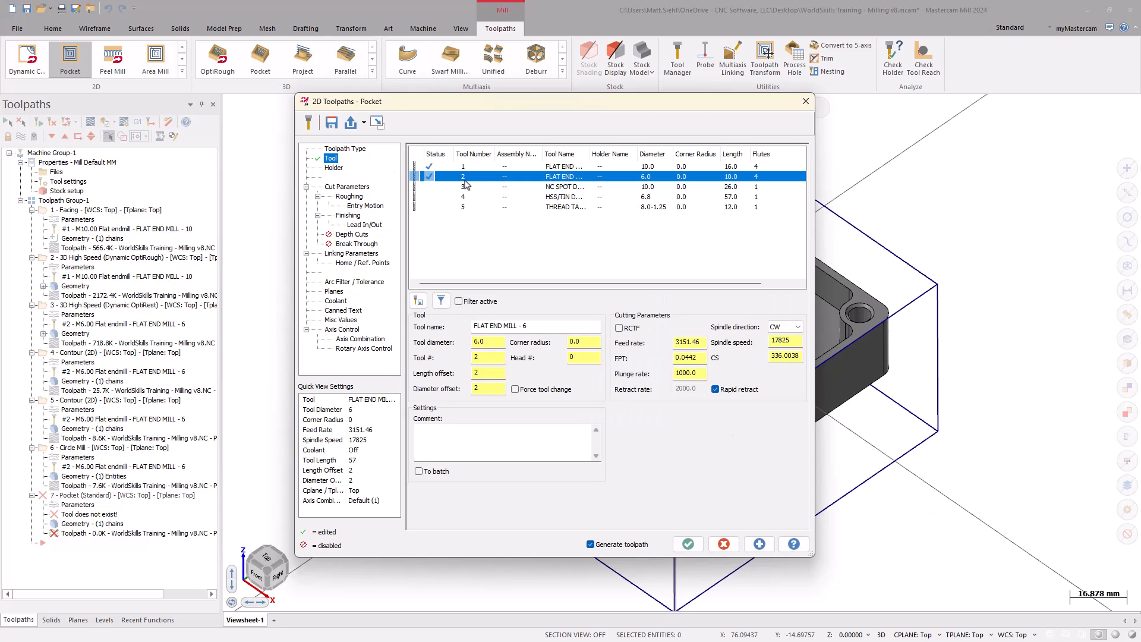
pyautogui.click(347, 186)
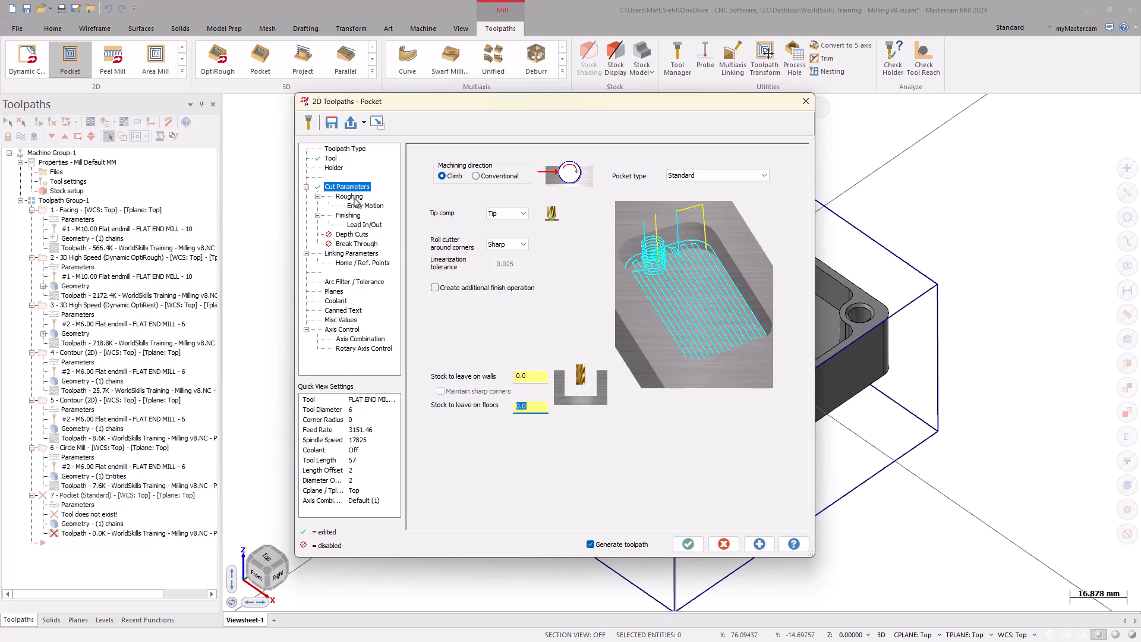
pyautogui.click(350, 196)
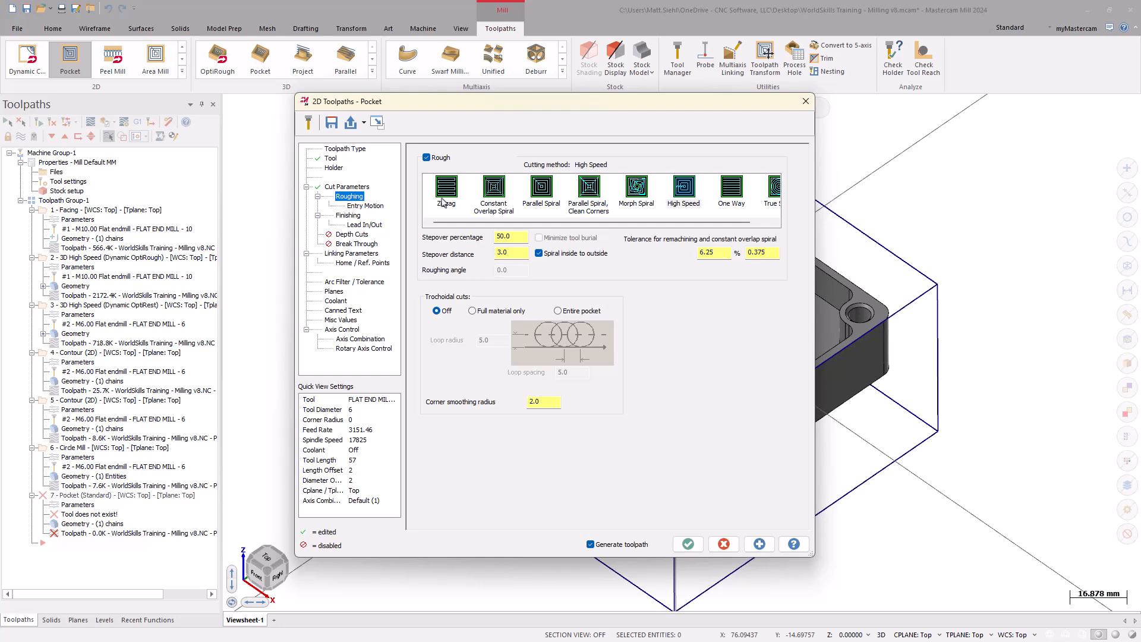
pyautogui.click(588, 190)
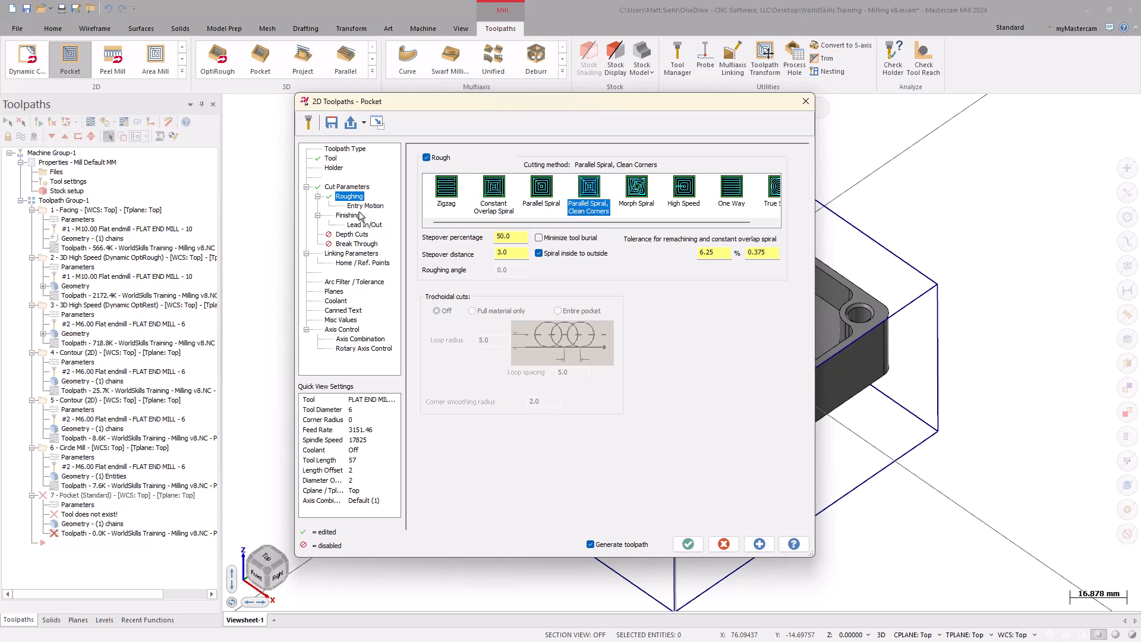
pyautogui.click(349, 215)
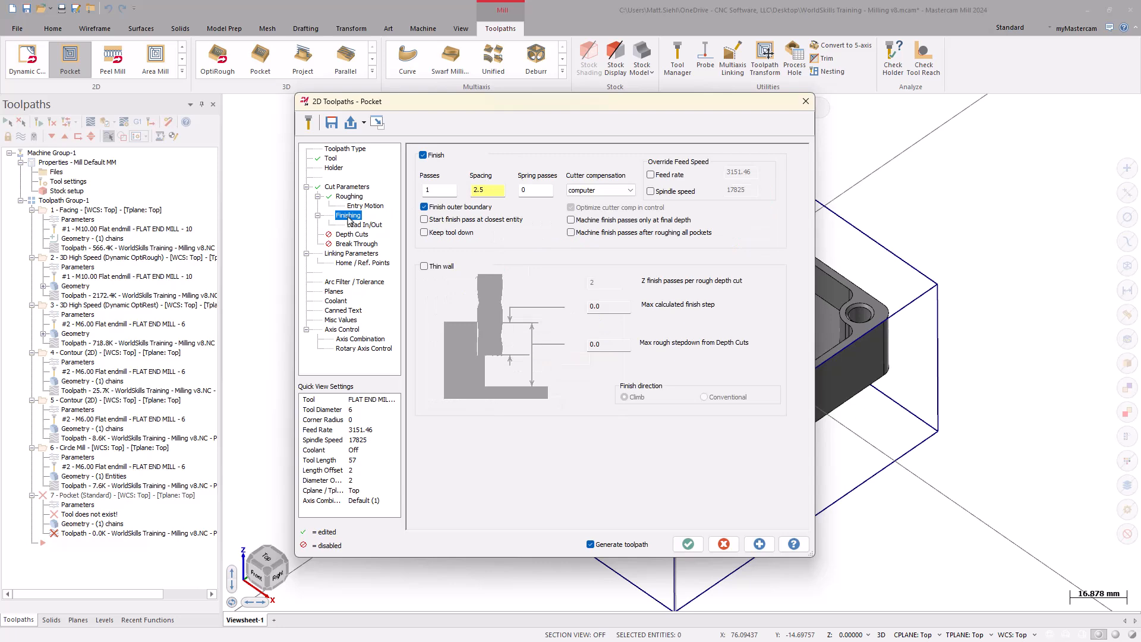
pyautogui.click(424, 232)
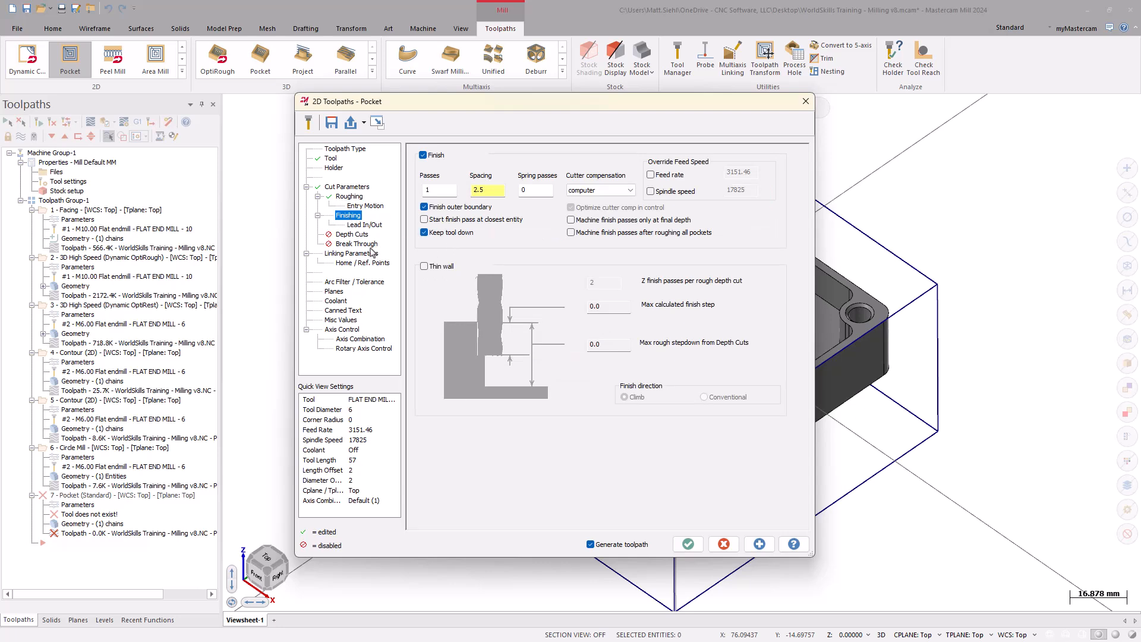
pyautogui.click(351, 253)
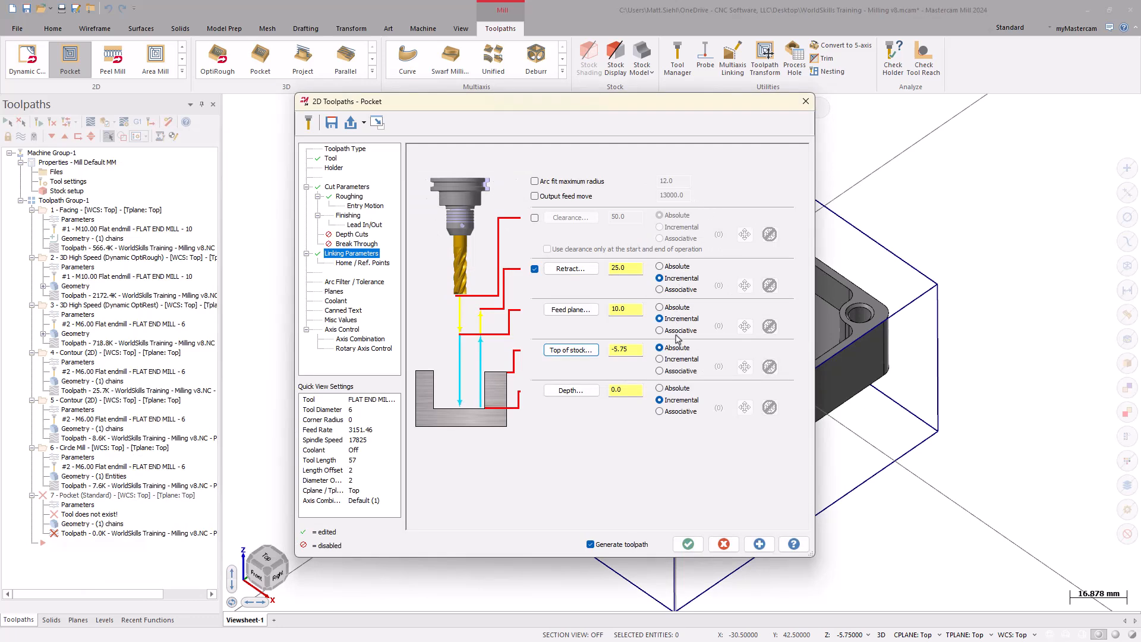
# Step: Accept retract 25 and top of stock -5.75 to generate the spiral pocket toolpath
pyautogui.click(687, 543)
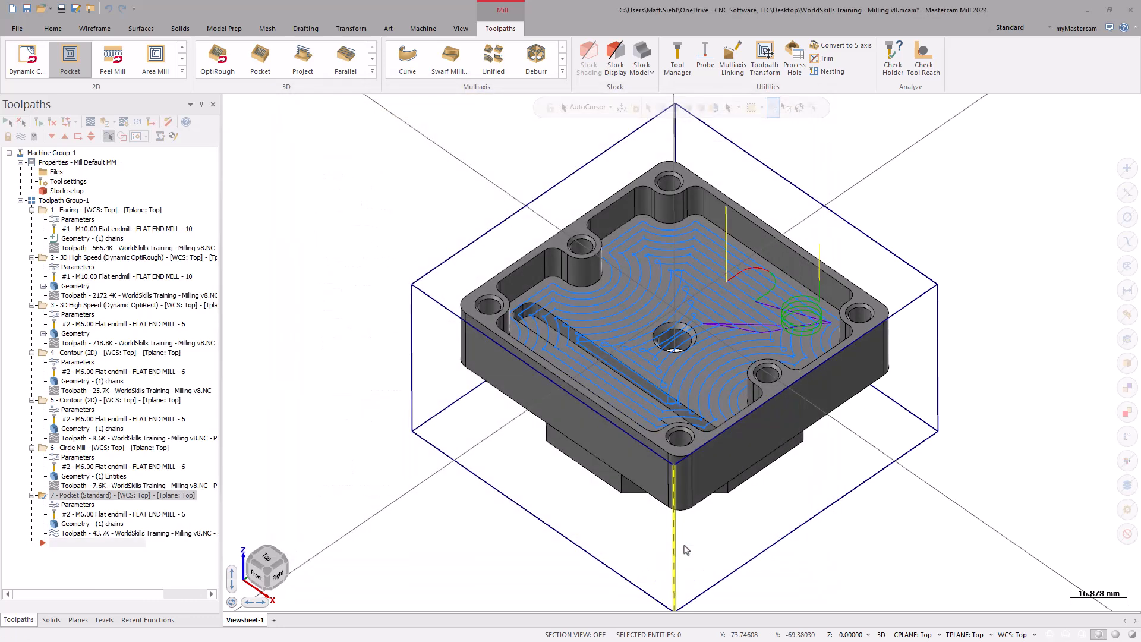